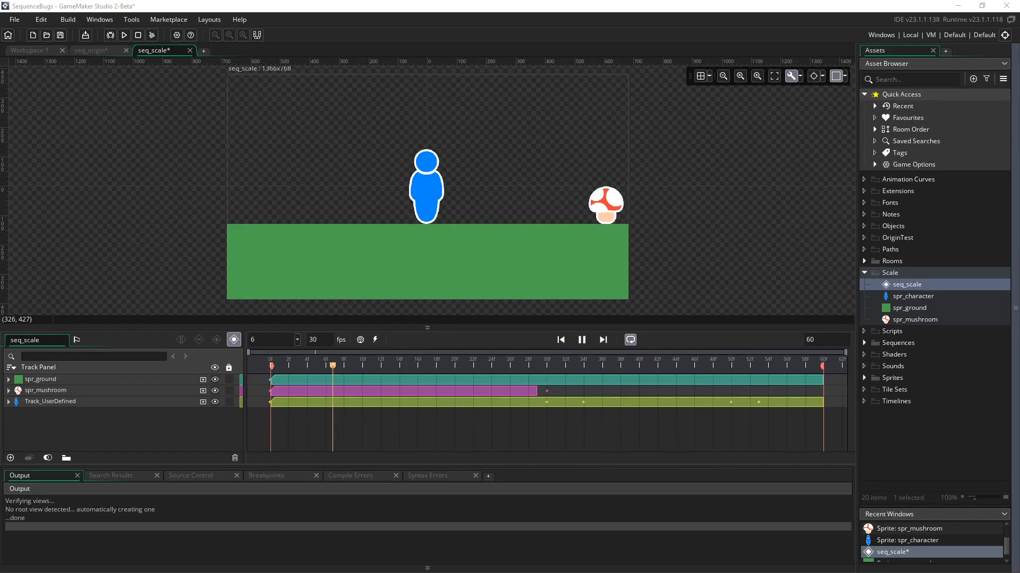
# - Preview the finished animation, then open spr_character, spr_ground and spr_mushroom for inspection
pyautogui.click(304, 364)
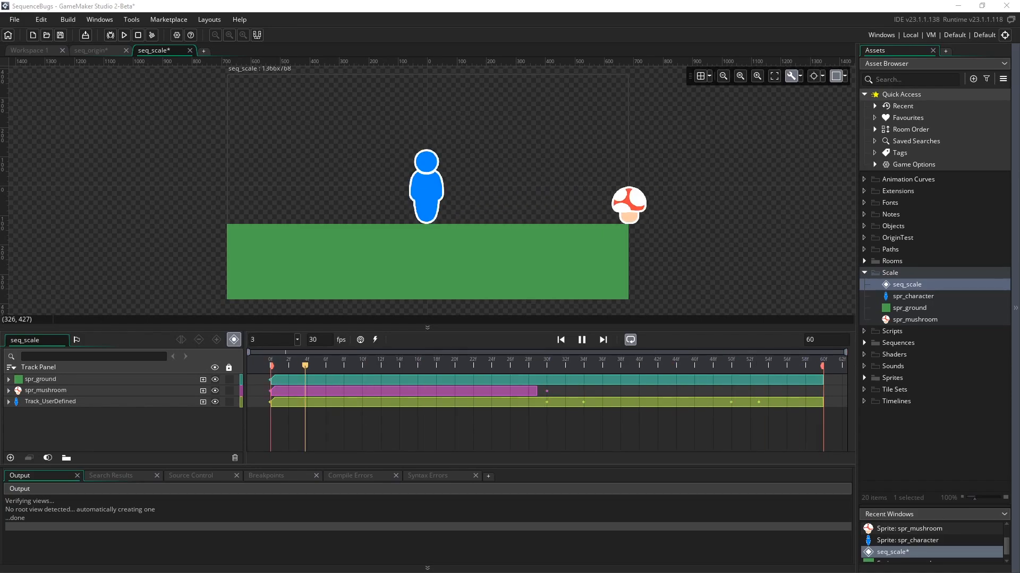
pyautogui.doubleClick(913, 296)
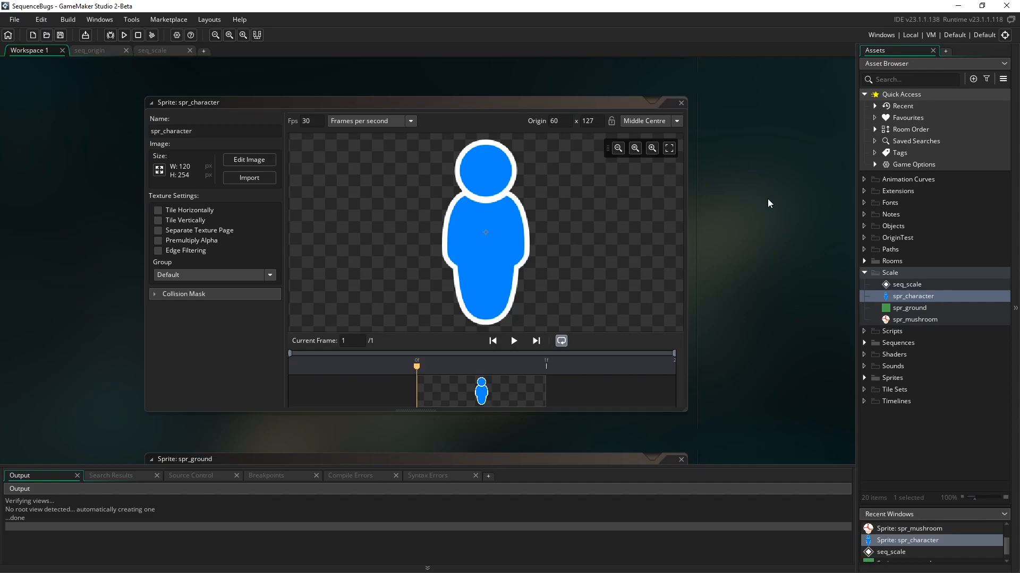
pyautogui.moveTo(738, 335)
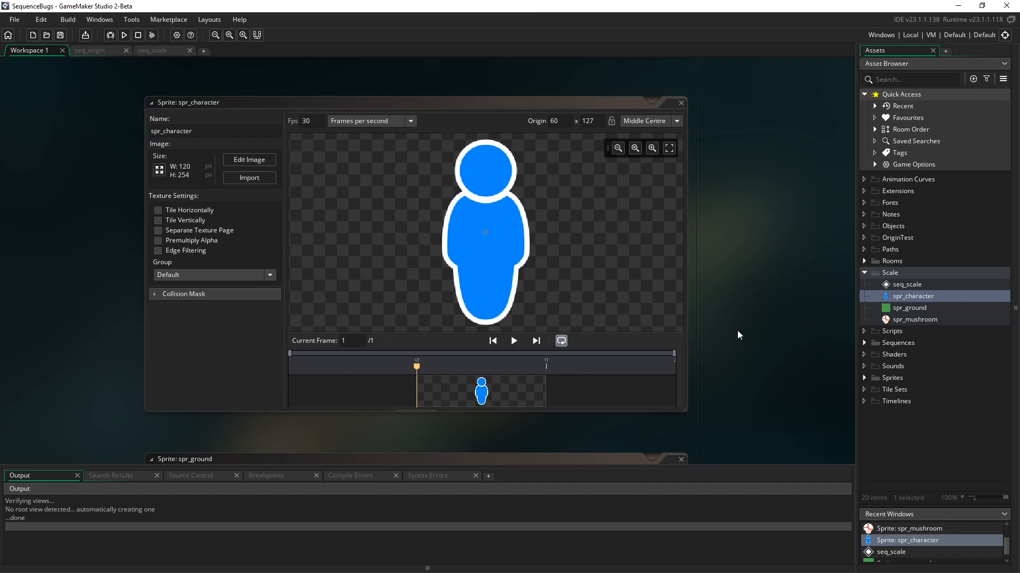
pyautogui.moveTo(734, 335)
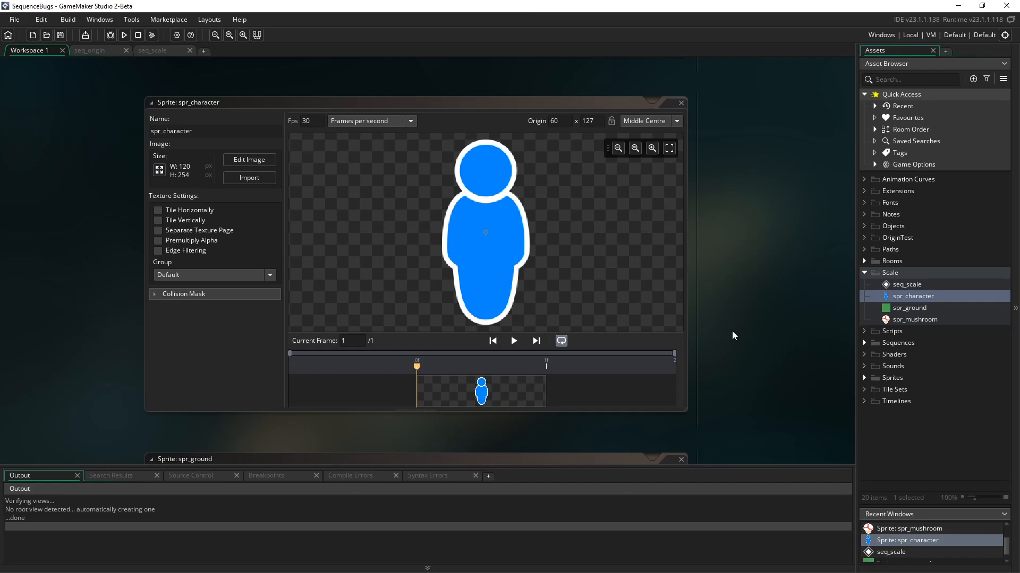
pyautogui.moveTo(859, 294)
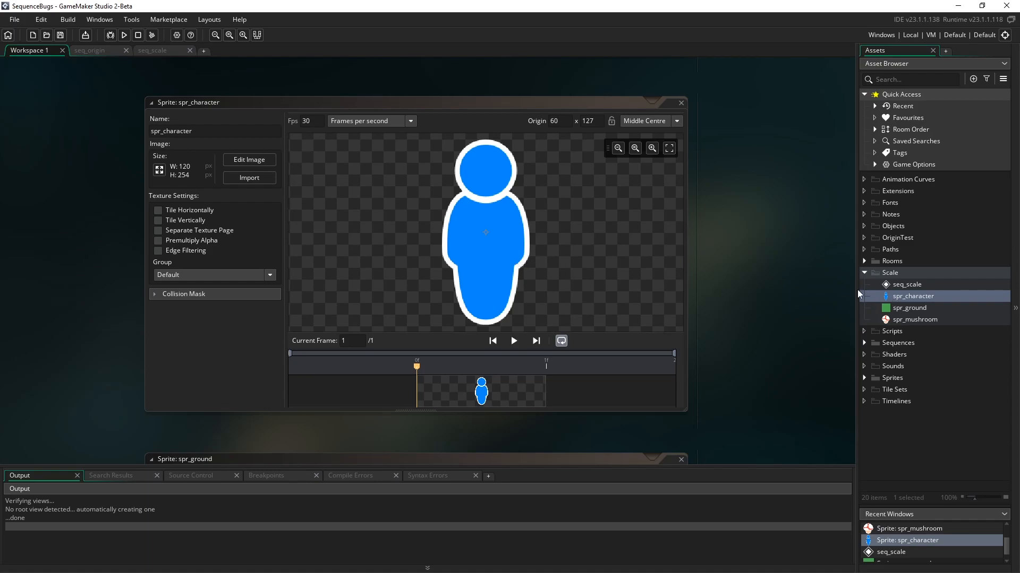
pyautogui.doubleClick(909, 307)
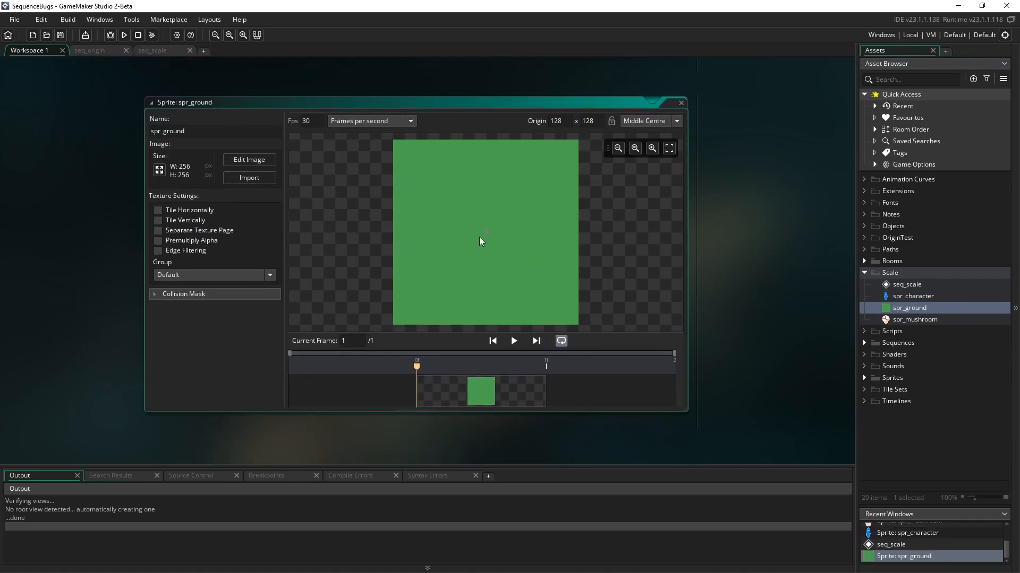
pyautogui.doubleClick(913, 319)
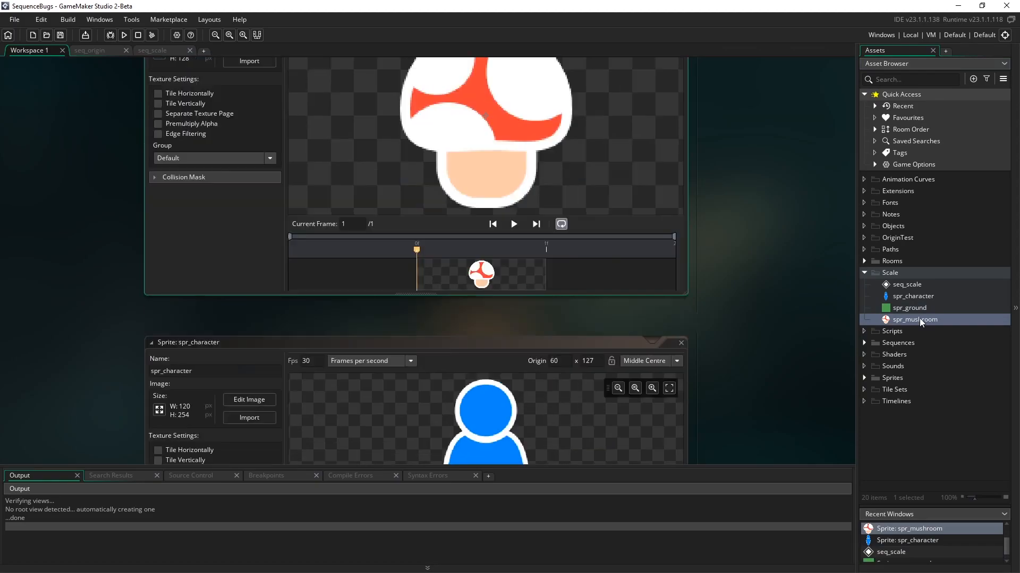
pyautogui.doubleClick(912, 319)
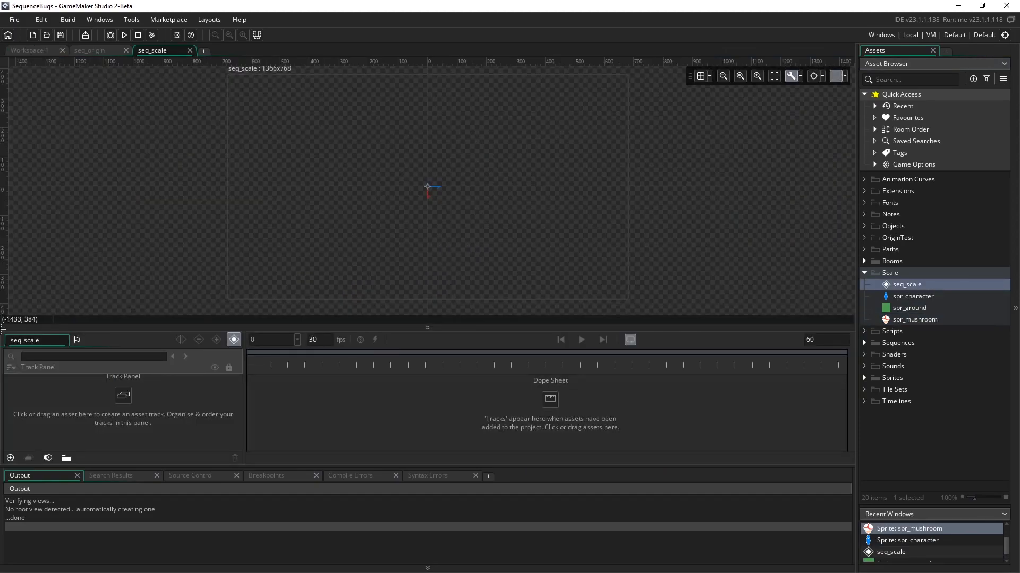
pyautogui.moveTo(198, 384)
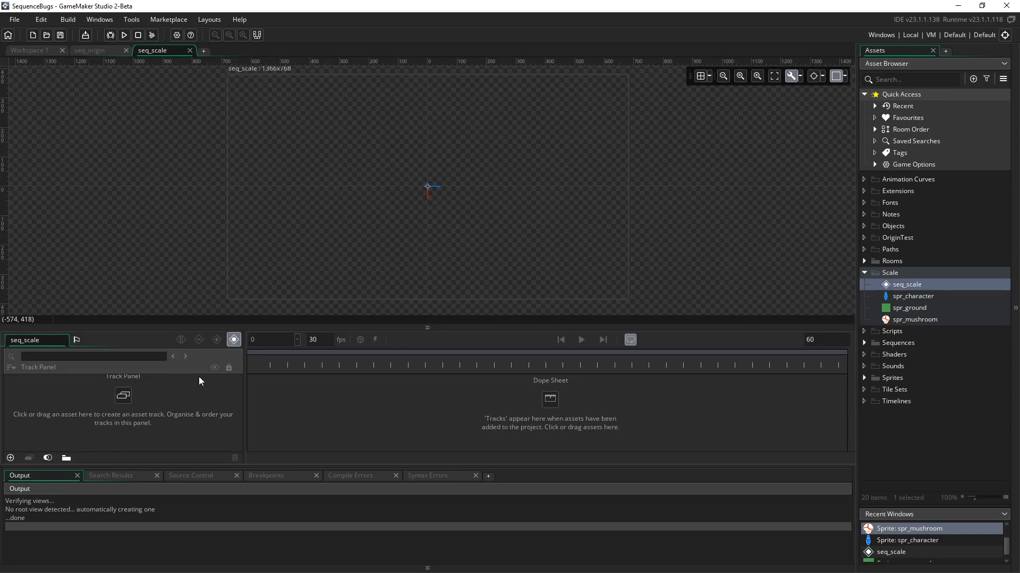
pyautogui.moveTo(130, 397)
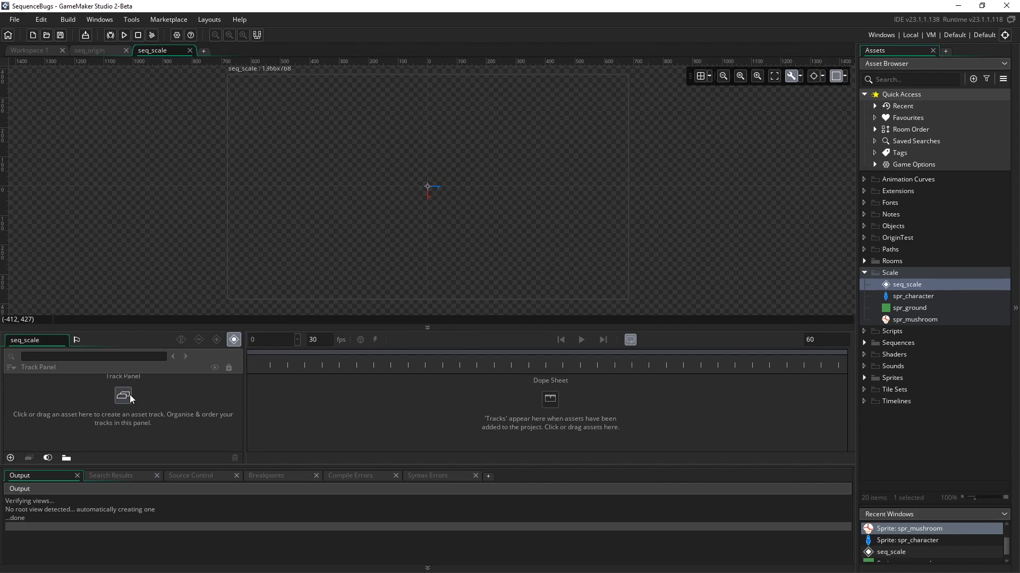
pyautogui.moveTo(906, 301)
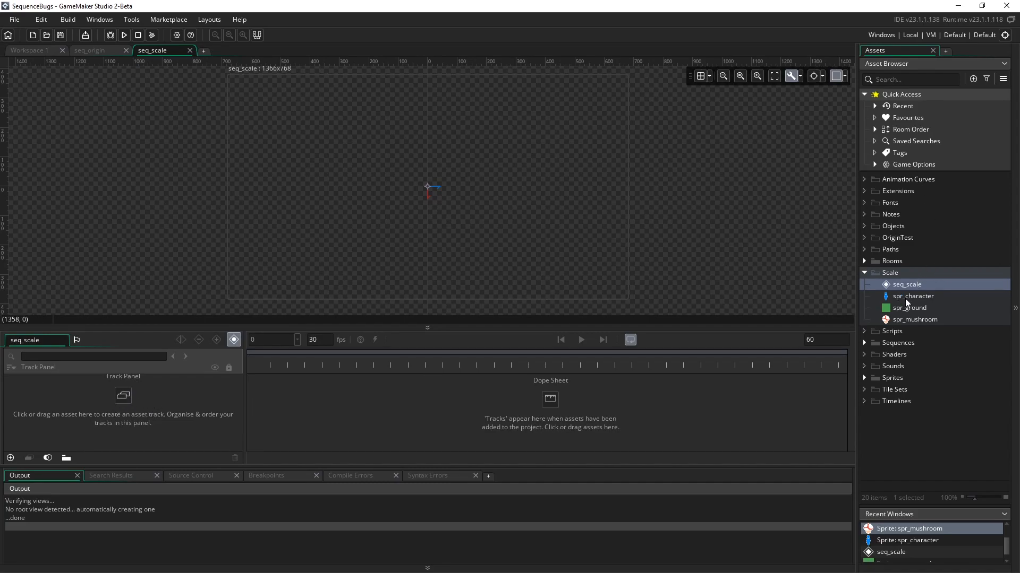
# - Select spr_ground in the Asset Browser to add to seq_scale
pyautogui.click(909, 308)
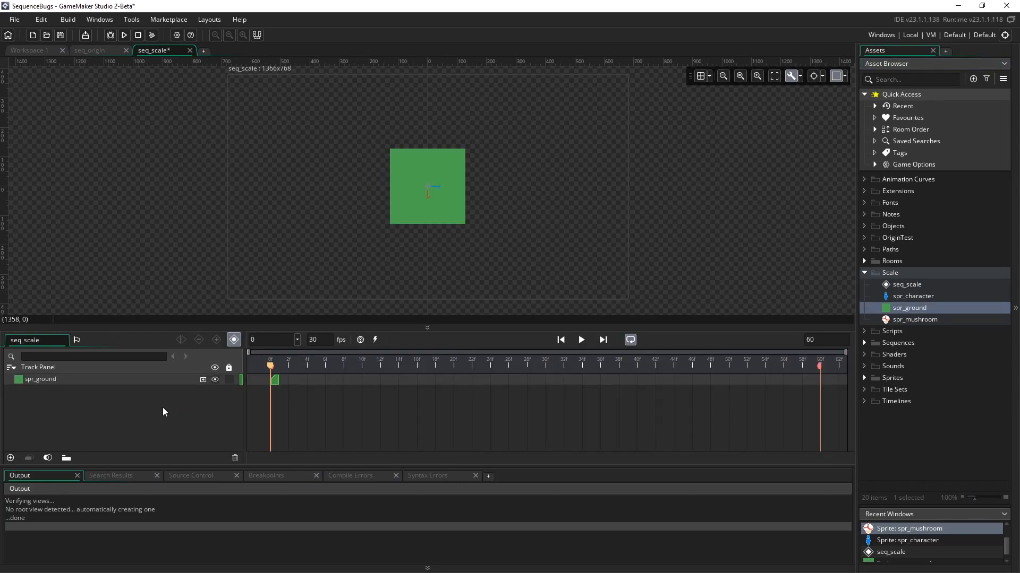
pyautogui.moveTo(105, 402)
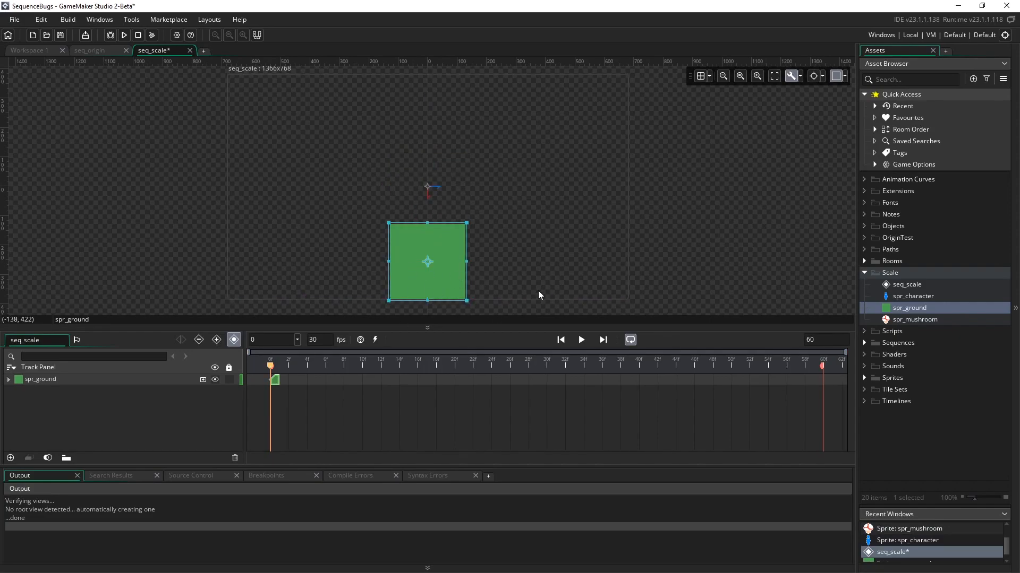
pyautogui.moveTo(387, 268)
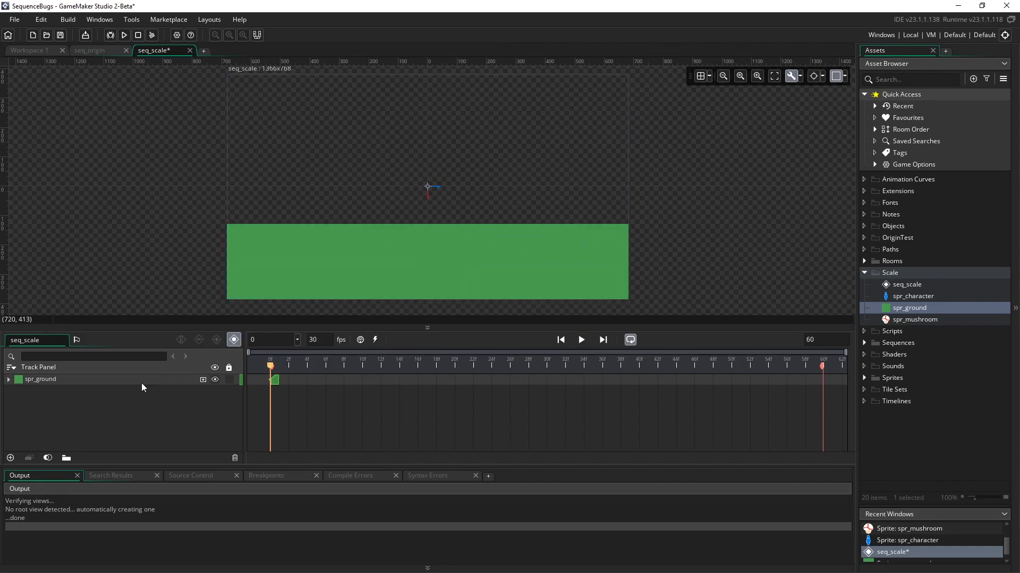
pyautogui.moveTo(63, 405)
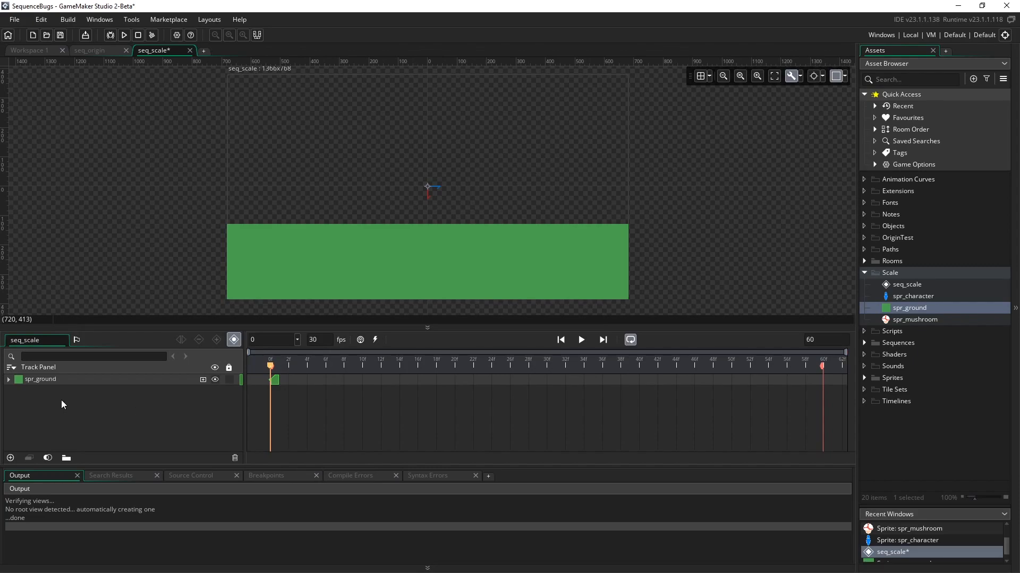
pyautogui.moveTo(35, 439)
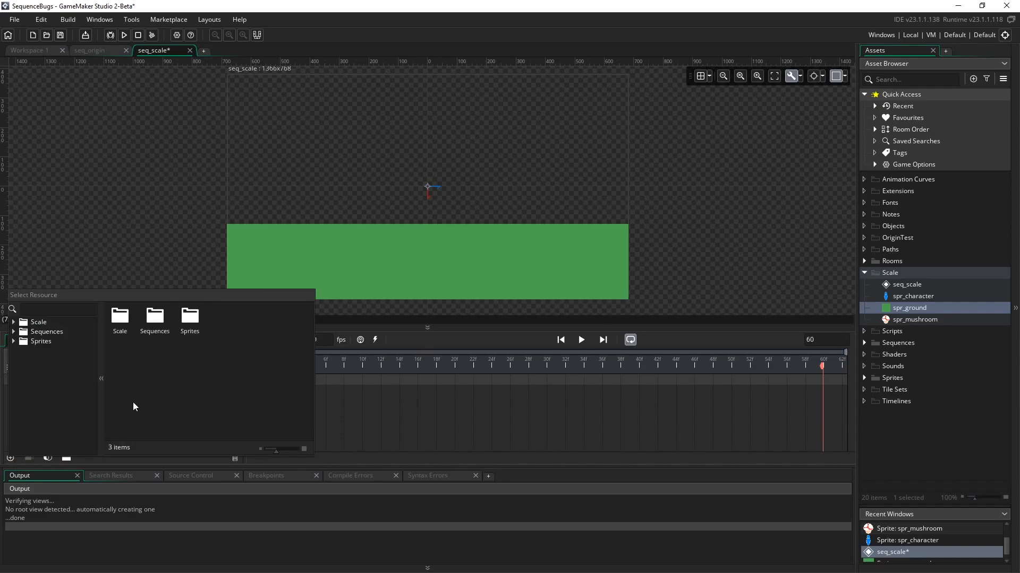
pyautogui.moveTo(119, 318)
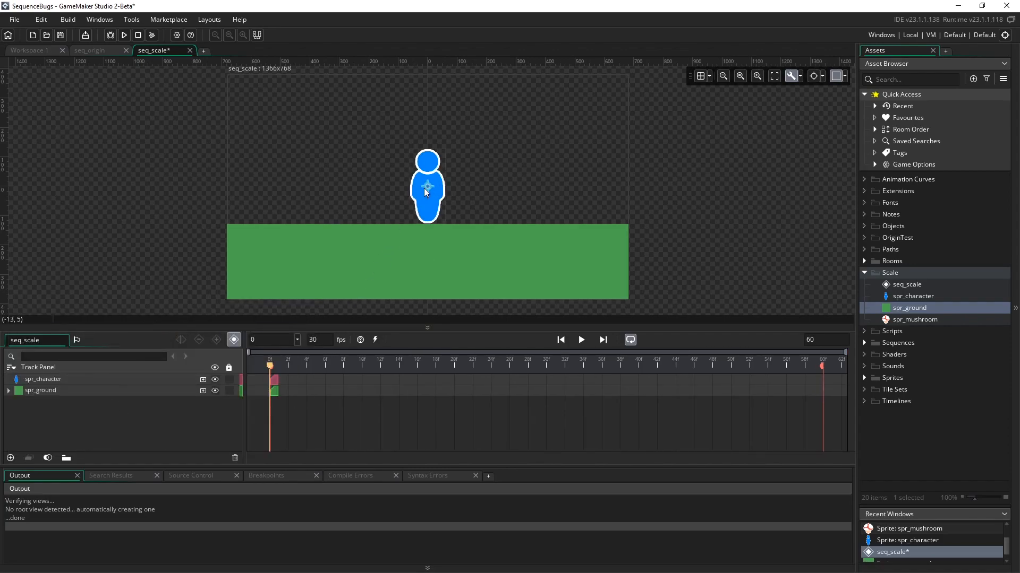
pyautogui.moveTo(733, 286)
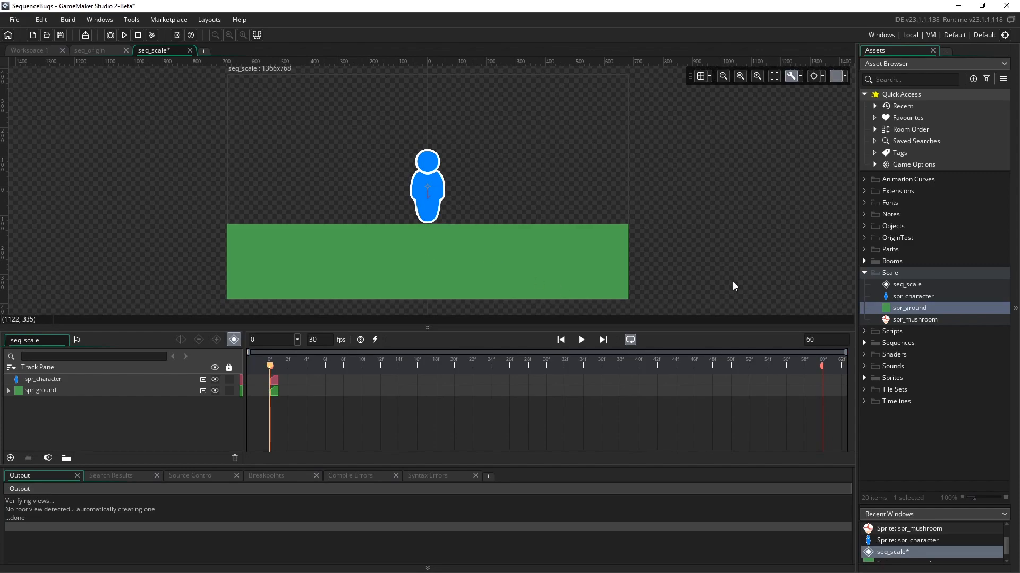
pyautogui.moveTo(894, 329)
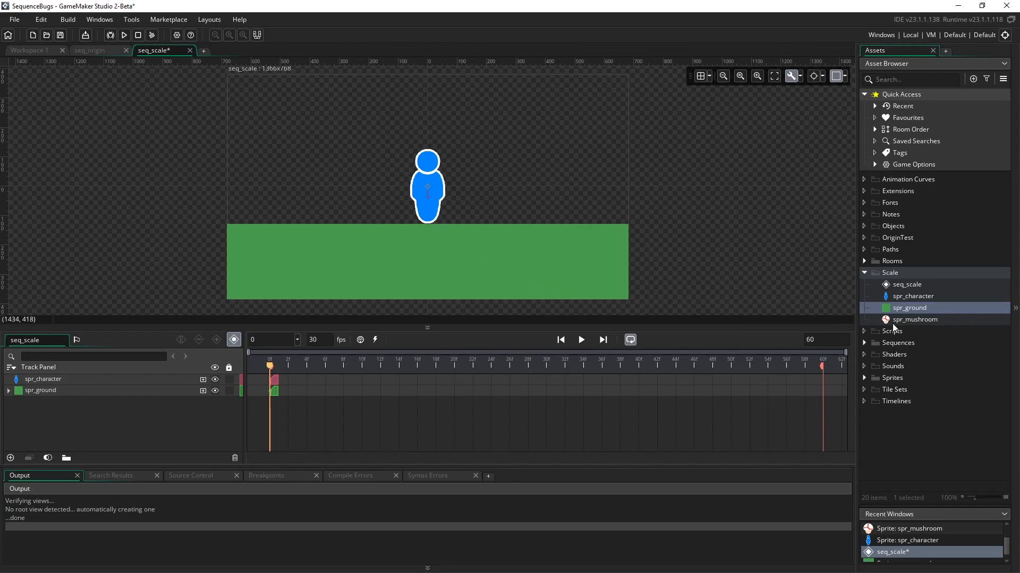
# - Add spr_mushroom and place it just past the ground's right edge
pyautogui.click(917, 319)
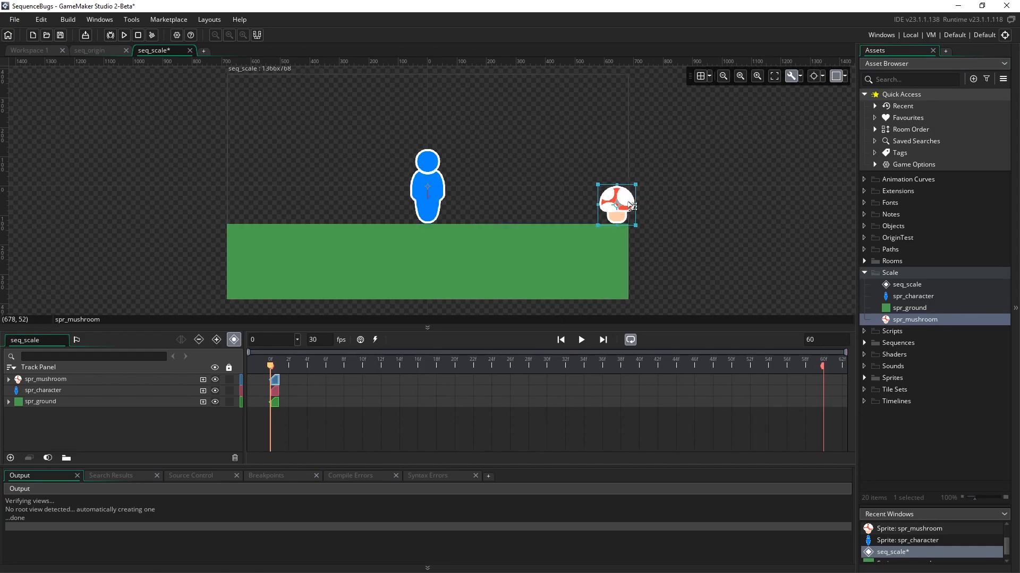
pyautogui.moveTo(616, 204); pyautogui.dragTo(645, 204)
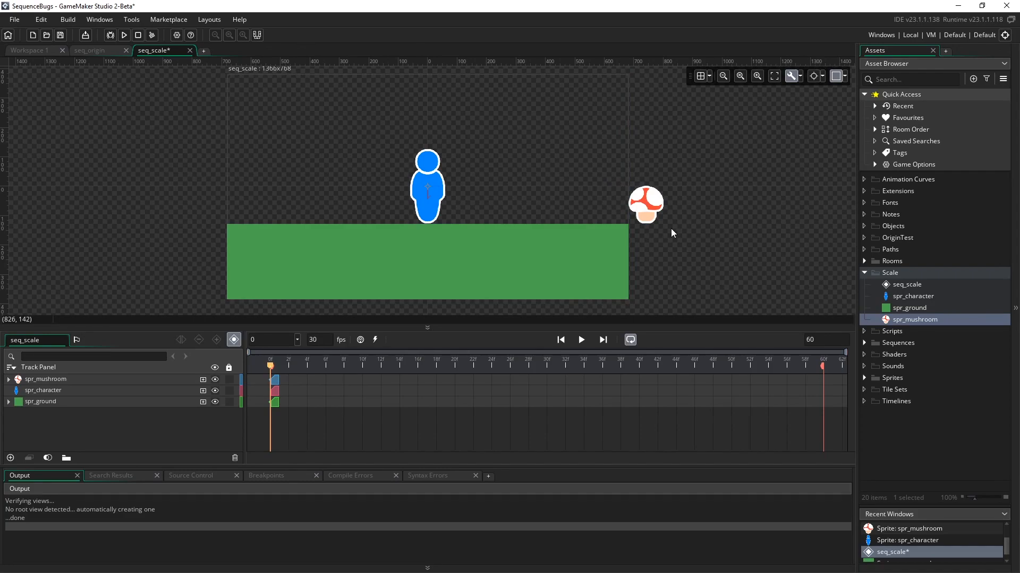
pyautogui.click(283, 250)
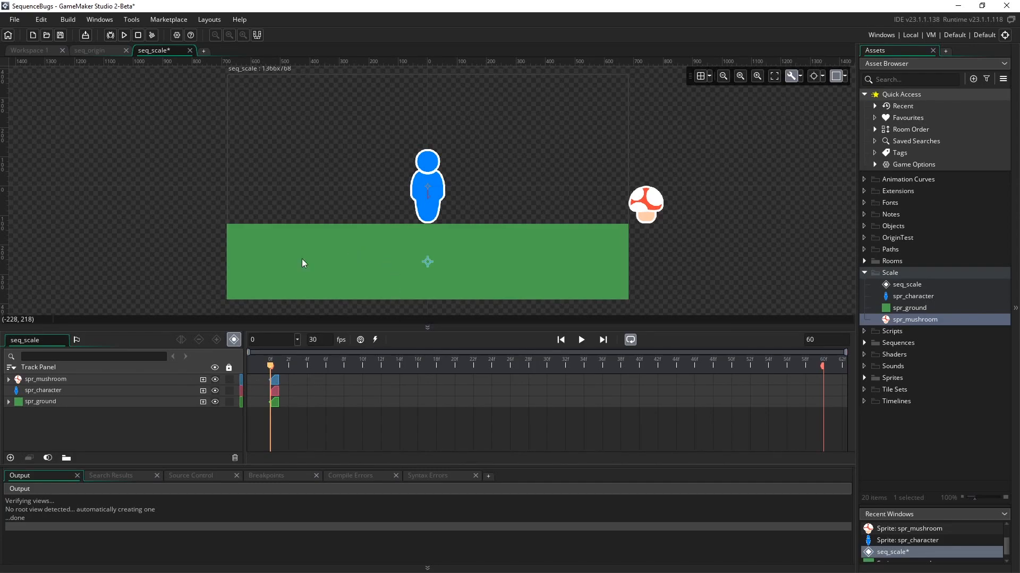
pyautogui.moveTo(303, 401)
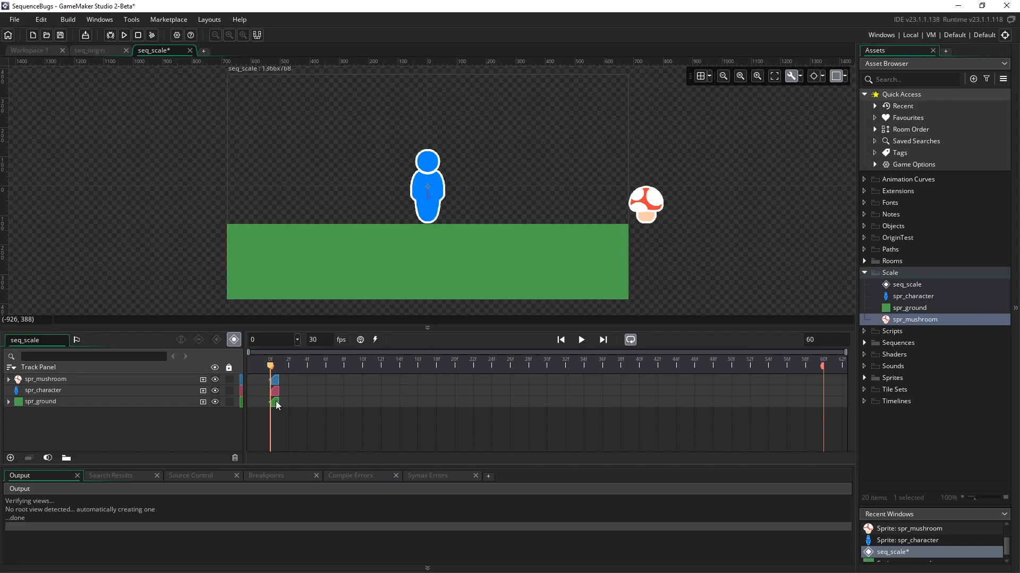
# - Adjust track lengths in the Dope Sheet for the 60- and 30-frame spans
pyautogui.click(427, 261)
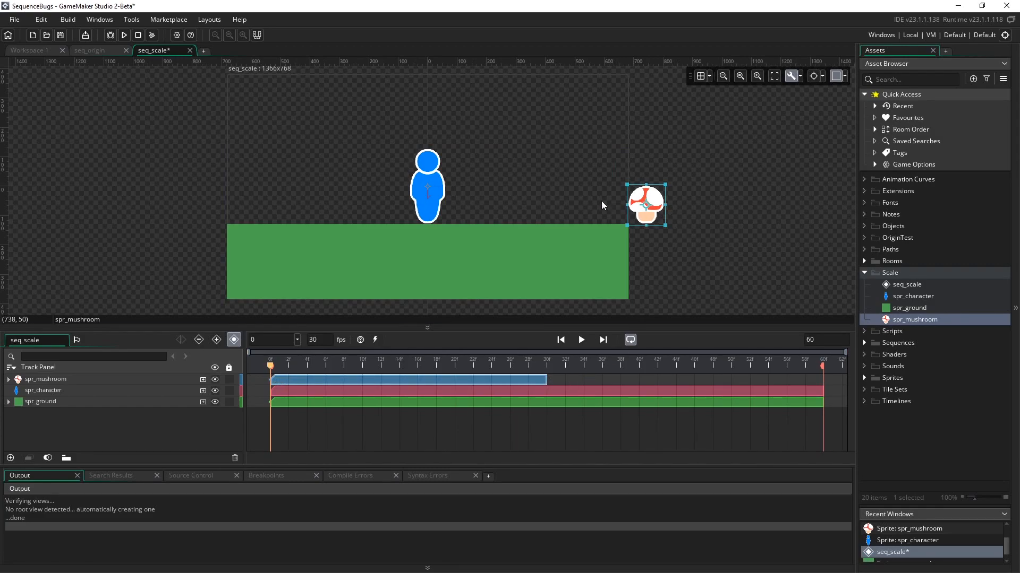
pyautogui.moveTo(67, 386)
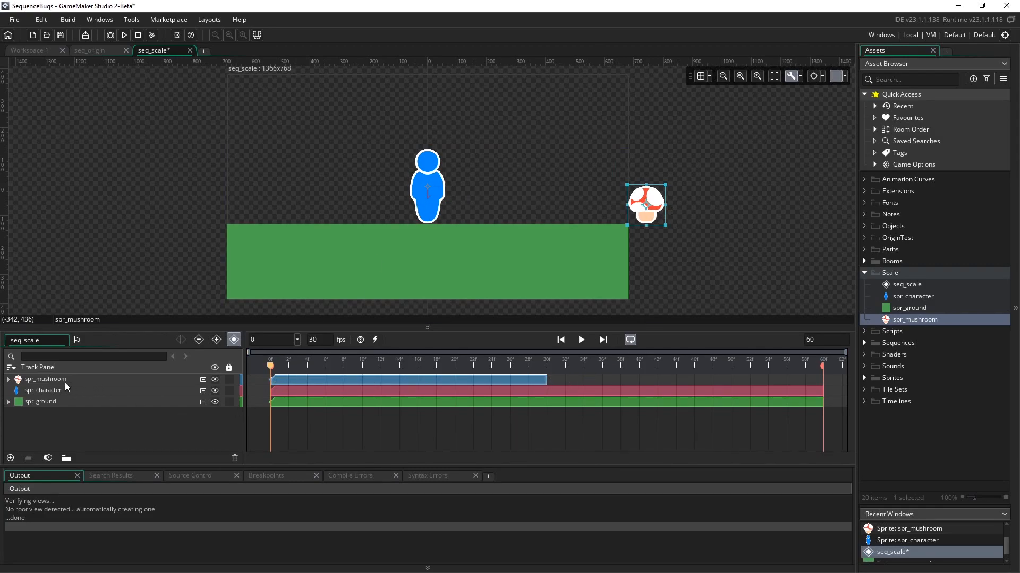
pyautogui.moveTo(618, 212)
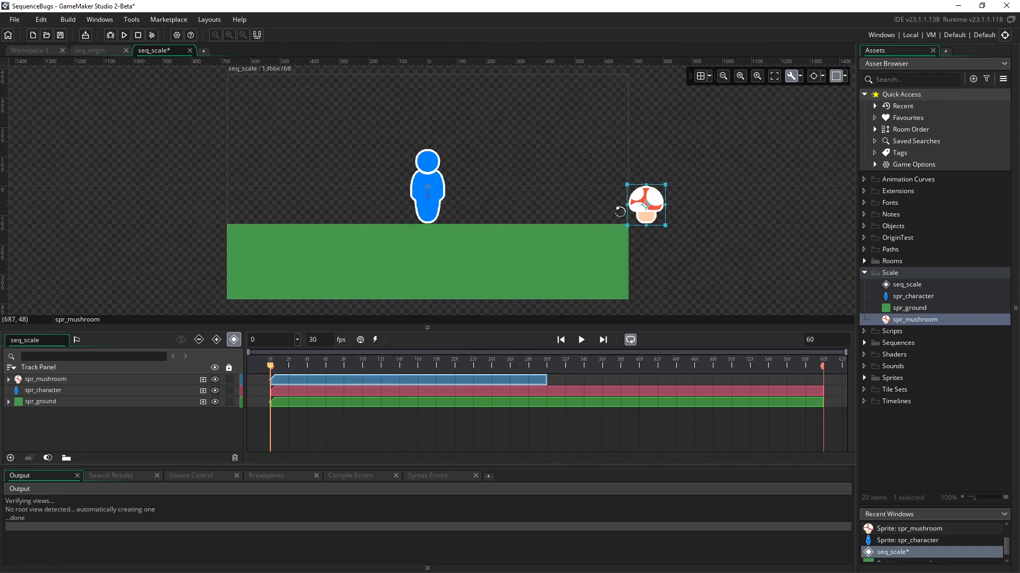
pyautogui.moveTo(210, 414)
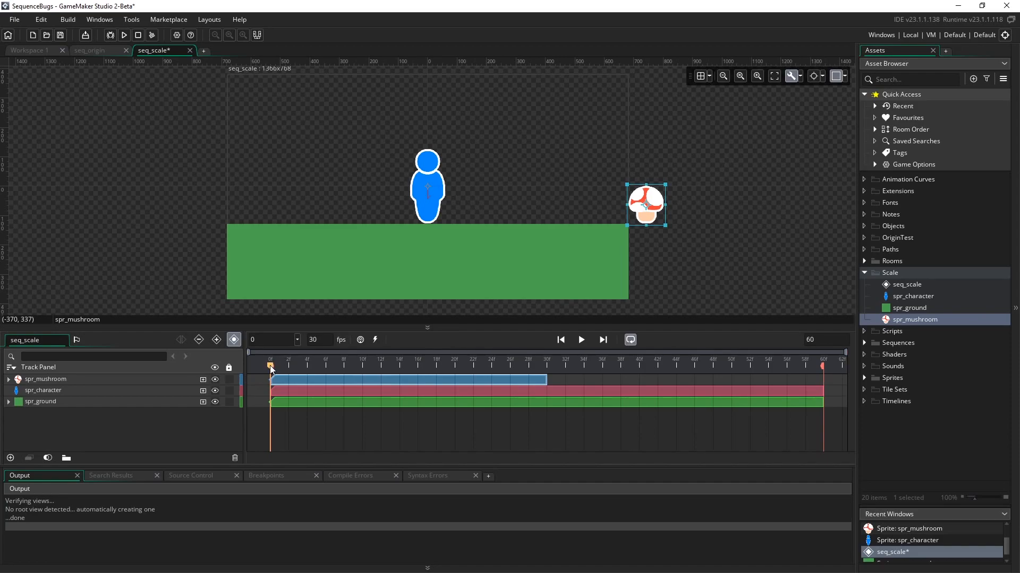
# - Add a Position parameter track to spr_mushroom and collapse then re-expand it
pyautogui.click(203, 379)
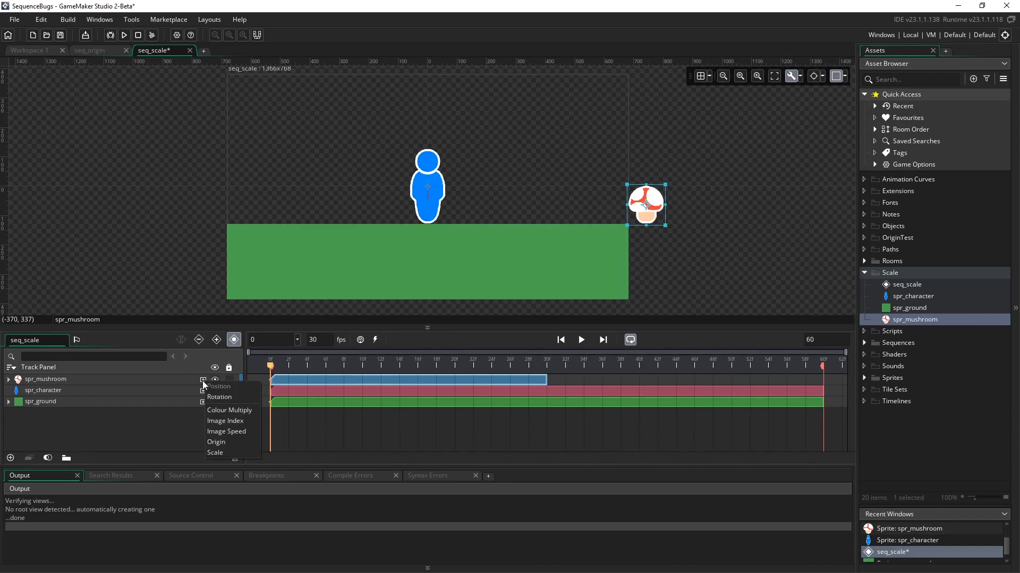
pyautogui.click(219, 386)
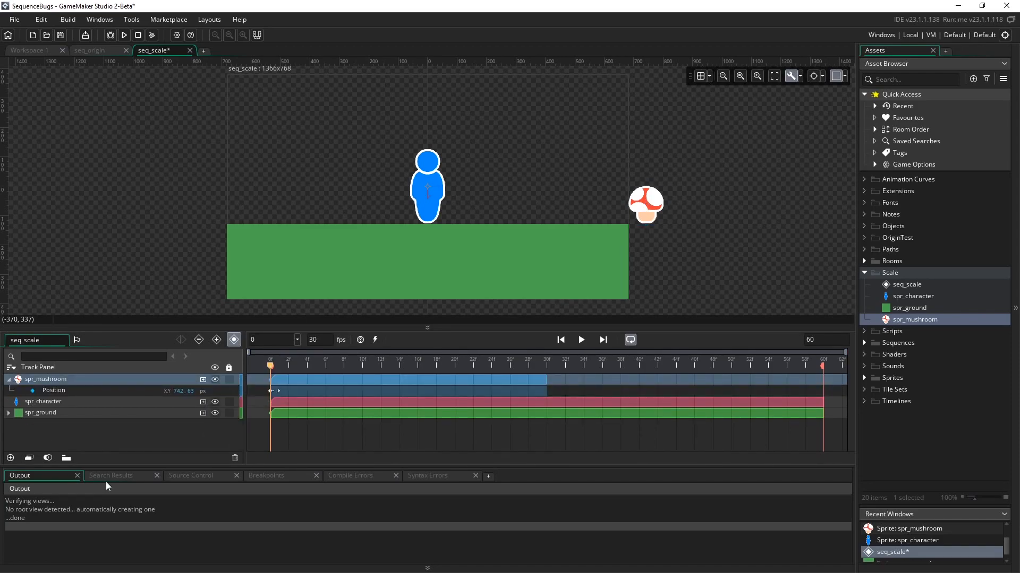
pyautogui.click(8, 379)
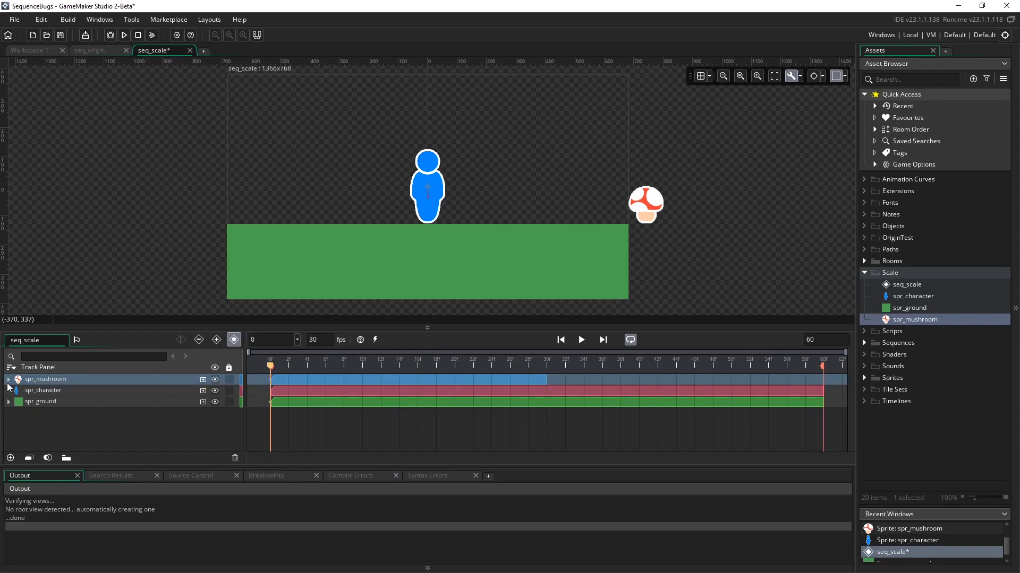
pyautogui.click(8, 379)
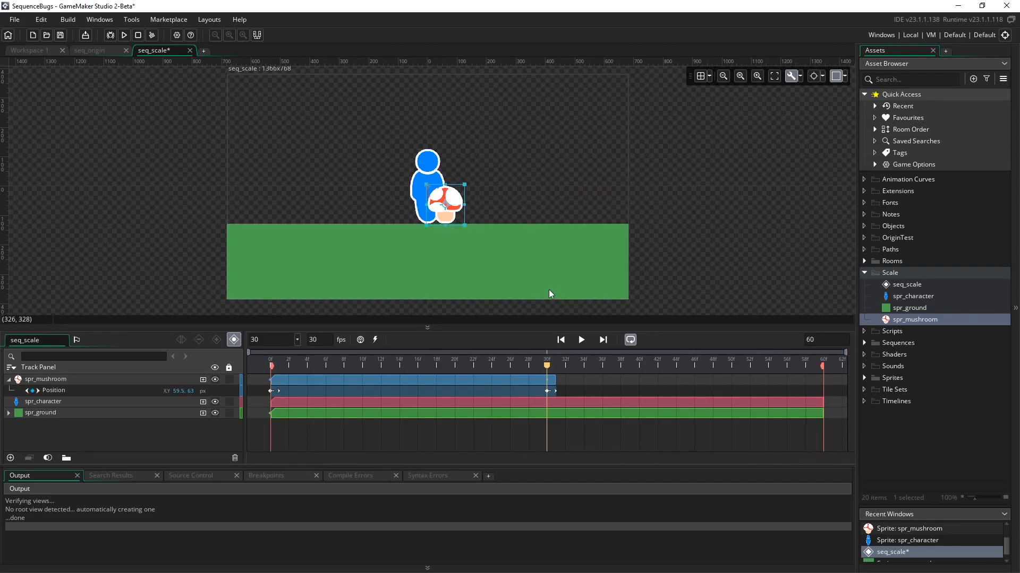
pyautogui.moveTo(549, 371)
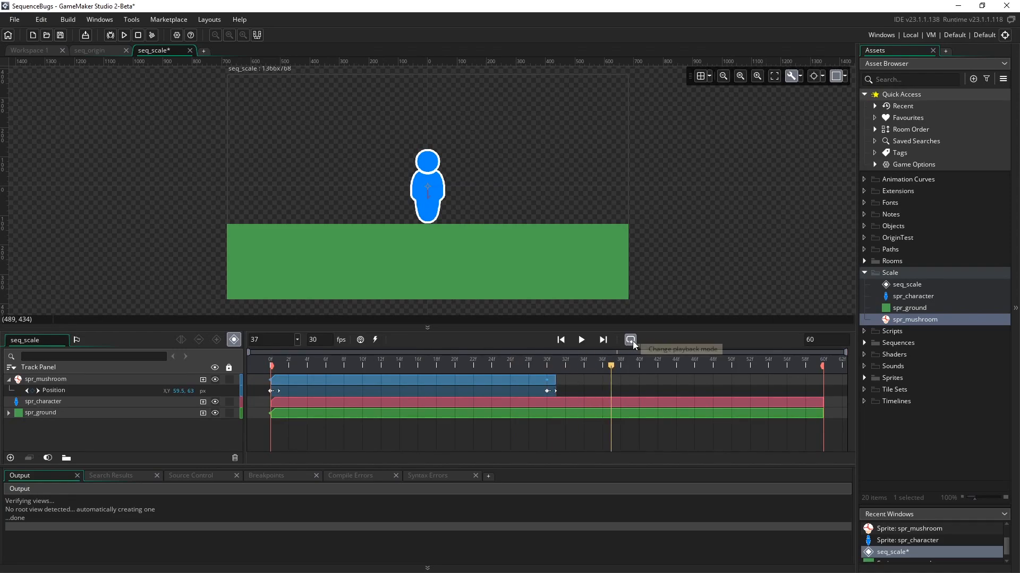
pyautogui.click(580, 339)
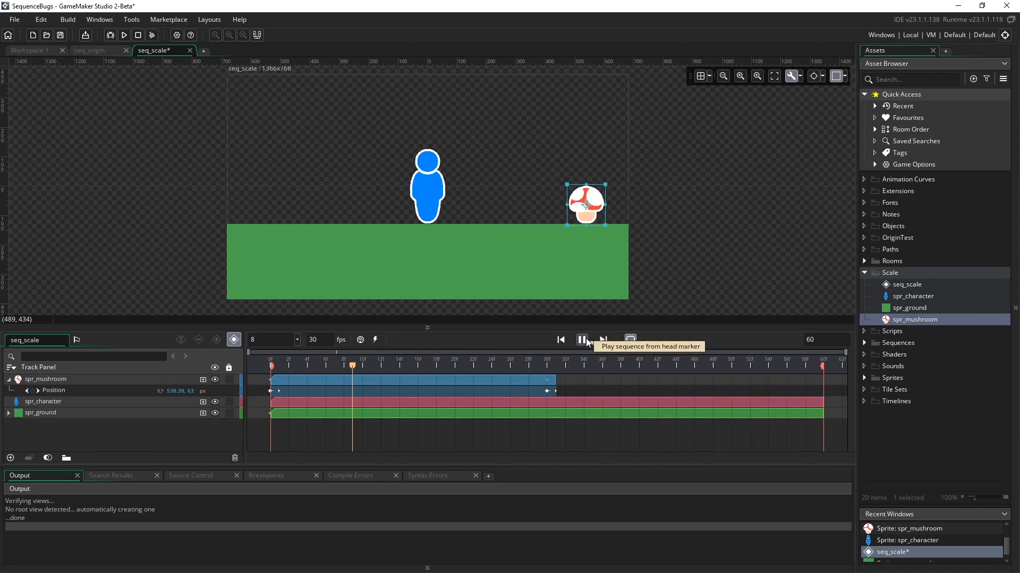
pyautogui.click(580, 339)
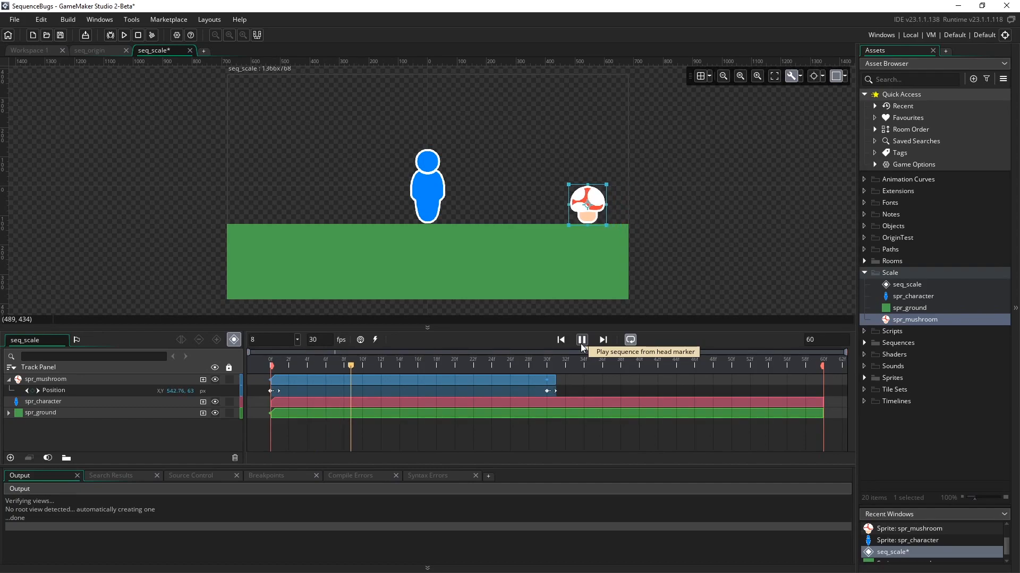
pyautogui.click(581, 340)
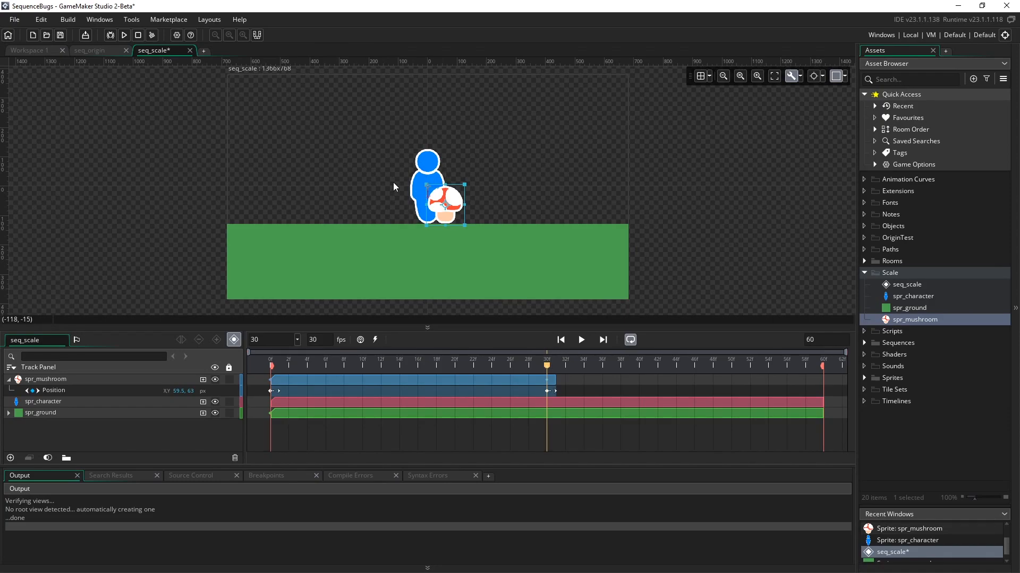
pyautogui.moveTo(73, 413)
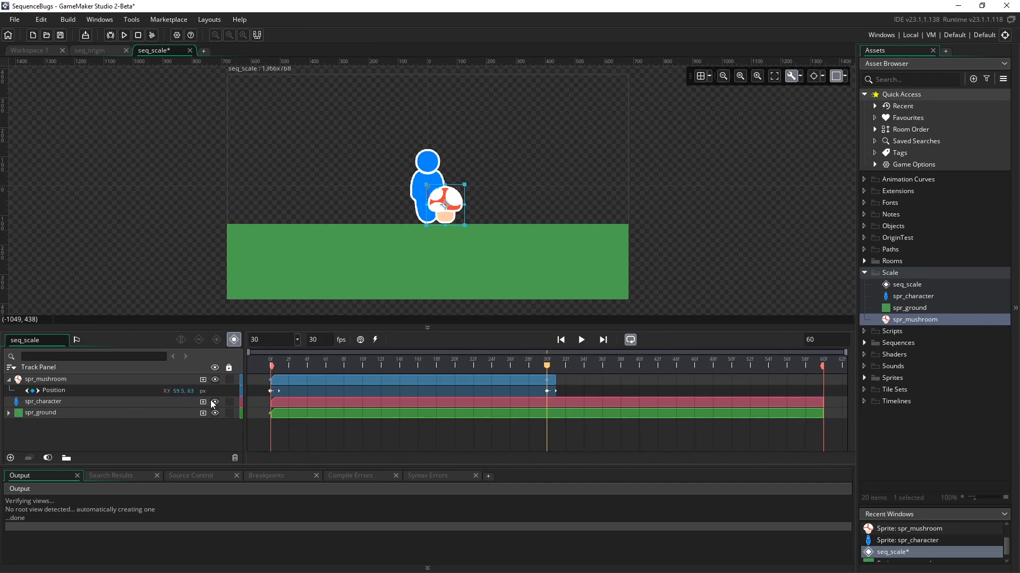
pyautogui.moveTo(203, 402)
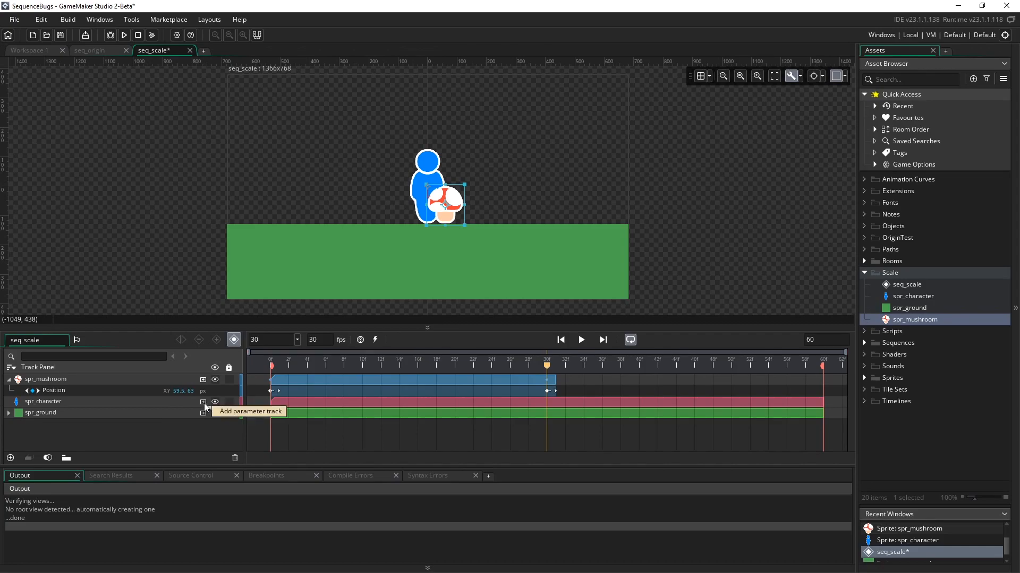
# - Add a Position parameter track to spr_character
pyautogui.click(203, 402)
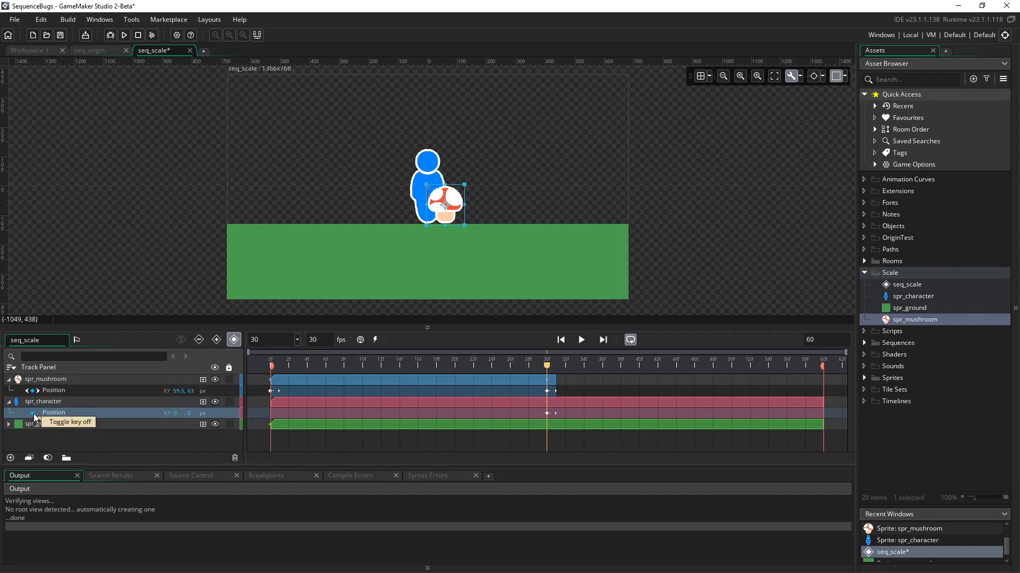
pyautogui.moveTo(111, 417)
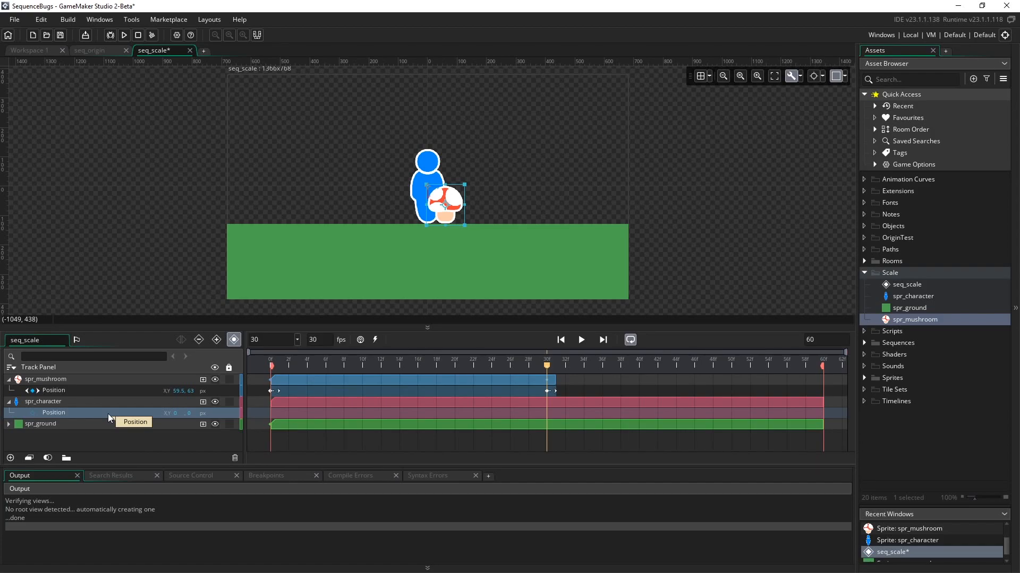
# - Replace the character's Position track with a Scale track and scrub the timeline
pyautogui.click(8, 402)
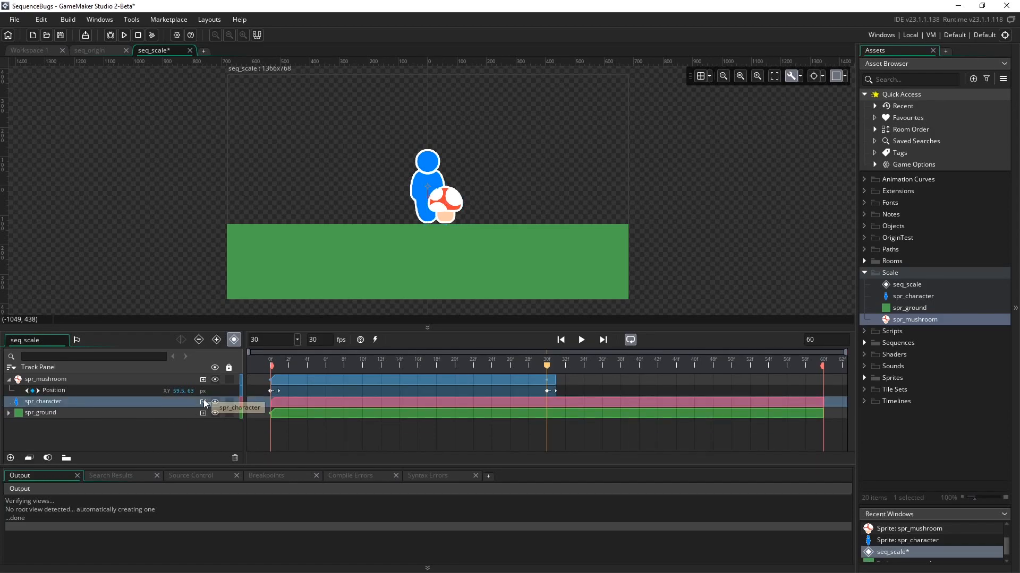
pyautogui.click(202, 401)
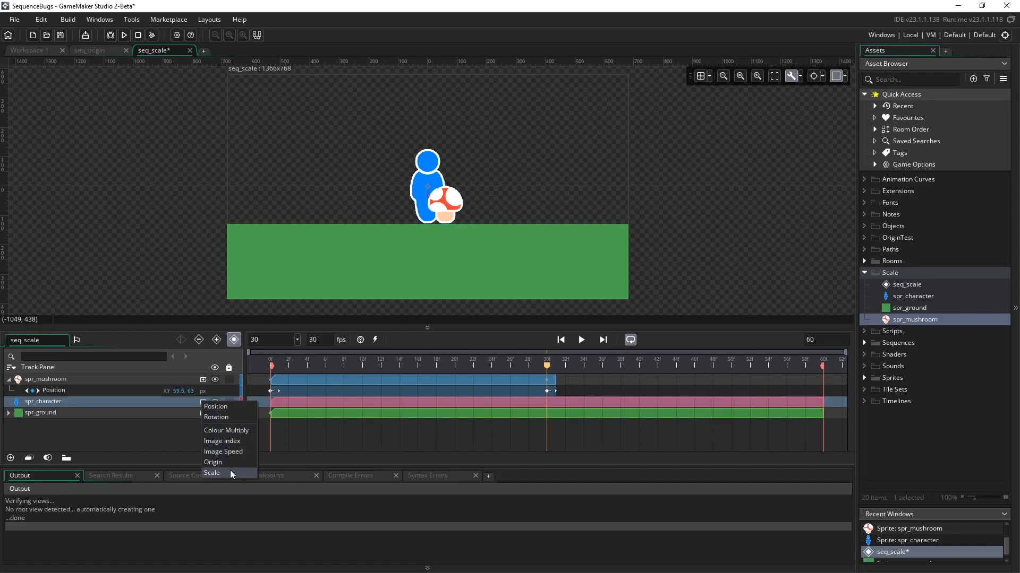
pyautogui.click(210, 473)
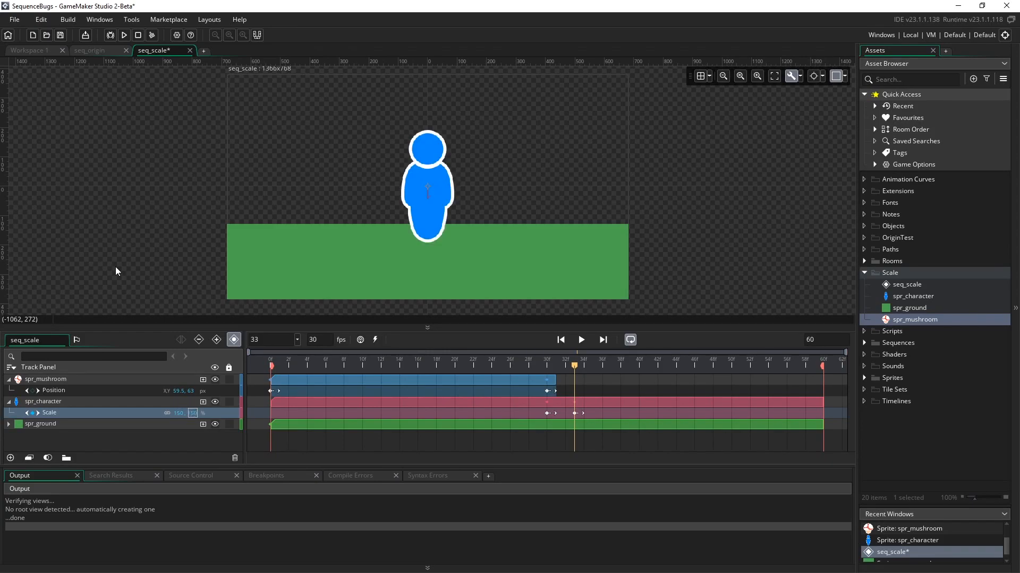
pyautogui.moveTo(693, 293)
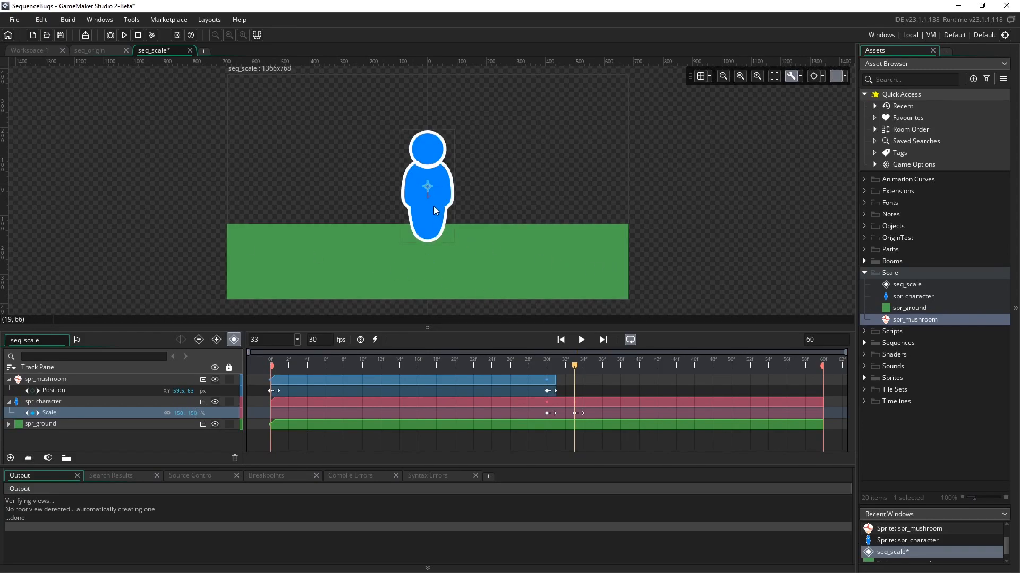
pyautogui.click(556, 365)
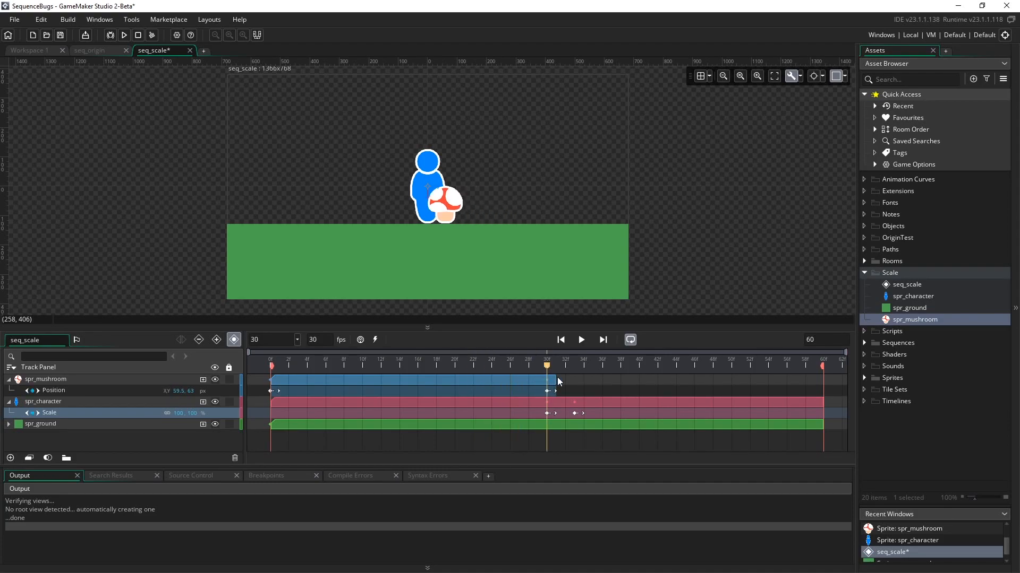
pyautogui.moveTo(551, 381)
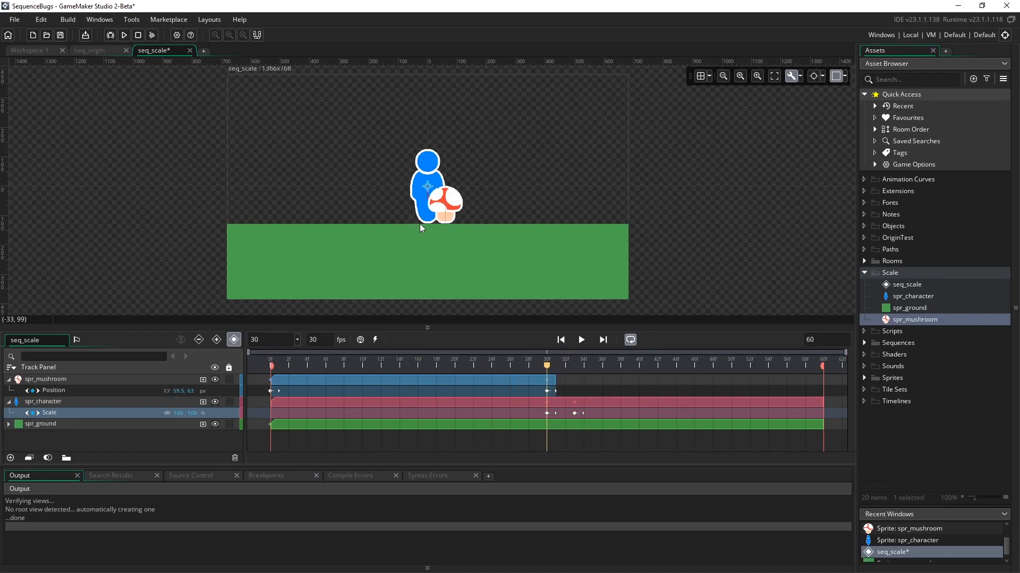
pyautogui.moveTo(428, 224)
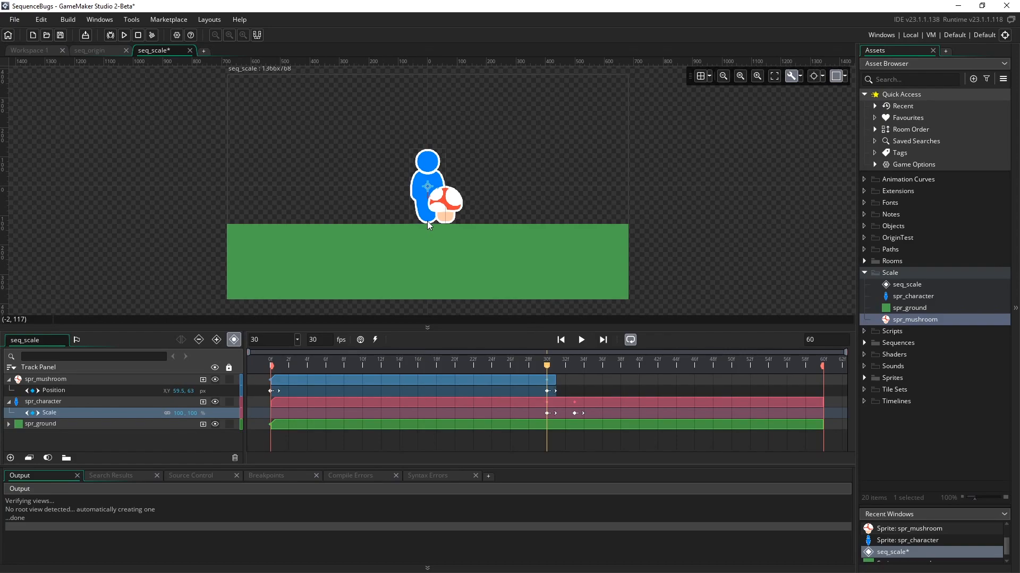
pyautogui.moveTo(564, 362)
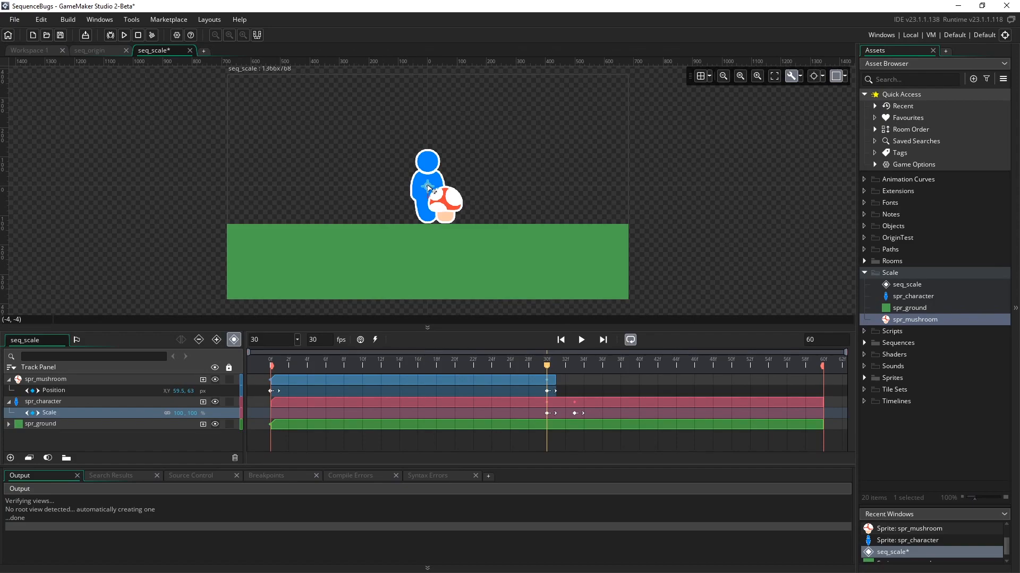
pyautogui.moveTo(430, 190)
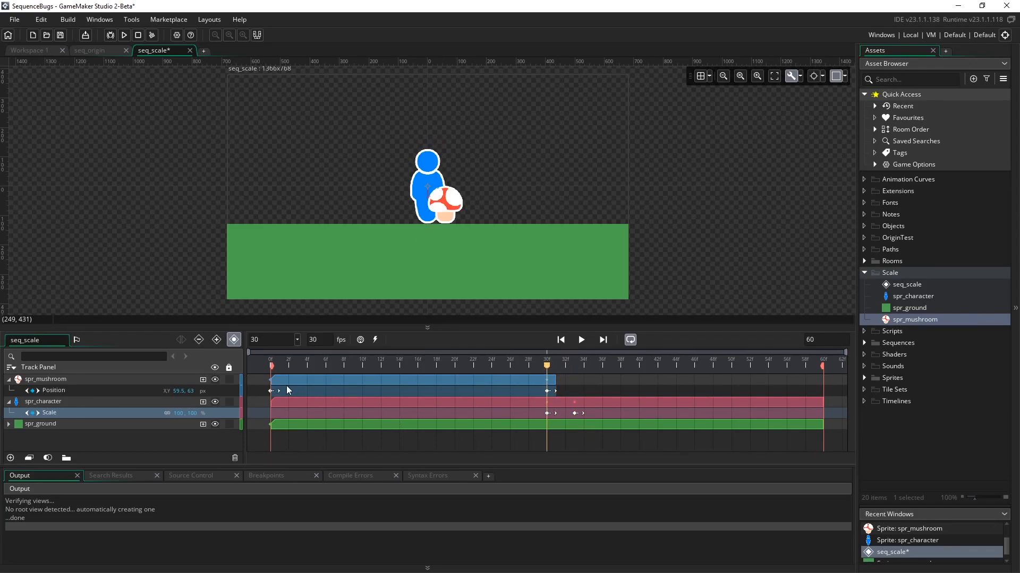
# - Rewind seq_scale's playhead to frame 0
pyautogui.click(559, 339)
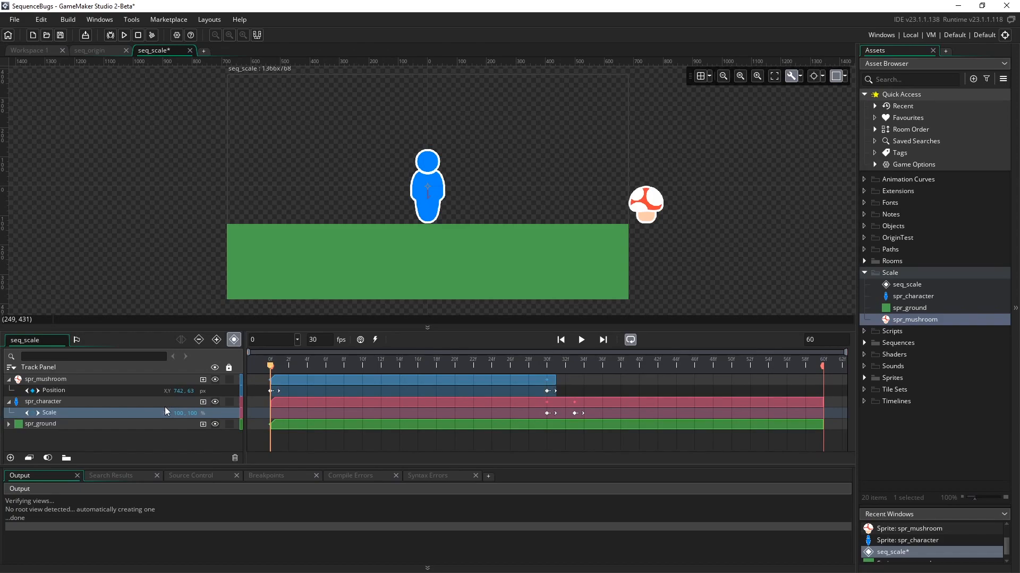
pyautogui.moveTo(233, 339)
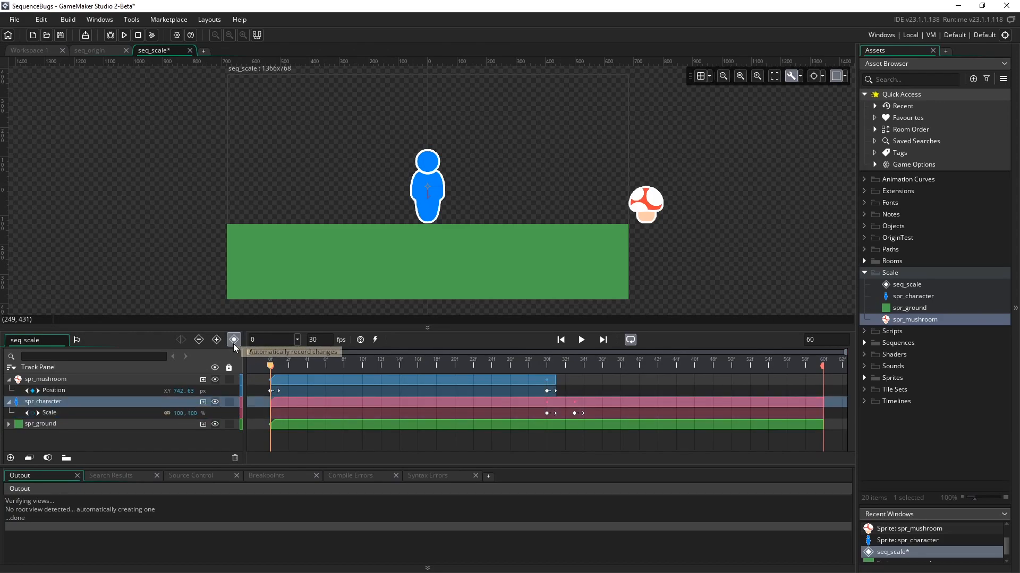
pyautogui.moveTo(803, 81)
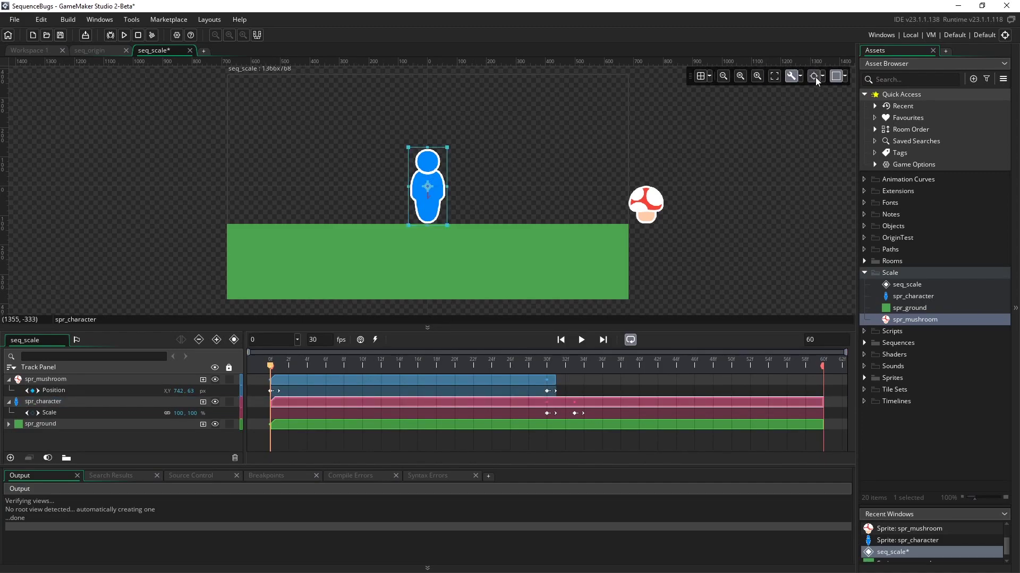
pyautogui.moveTo(790, 76)
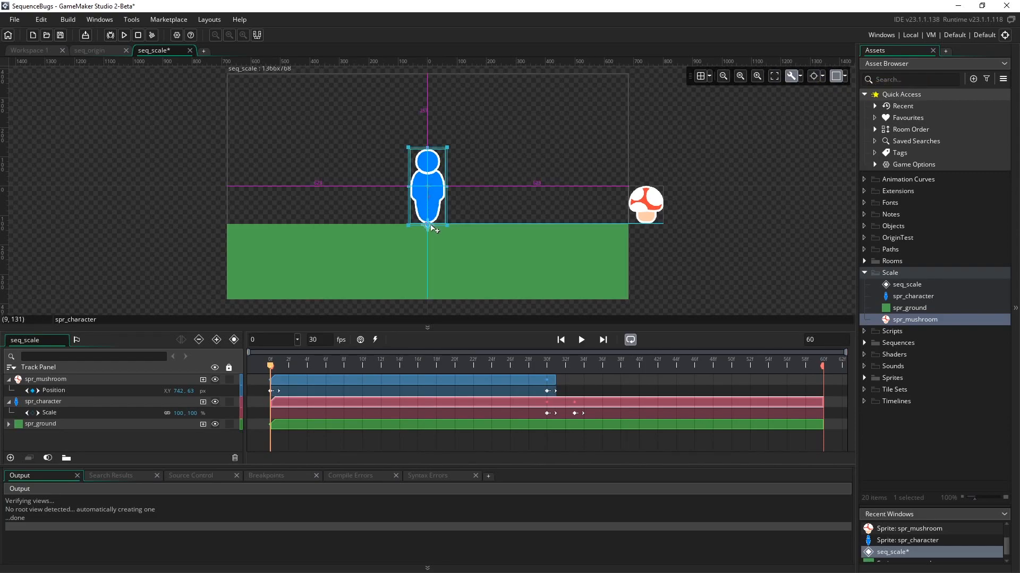
pyautogui.moveTo(432, 229)
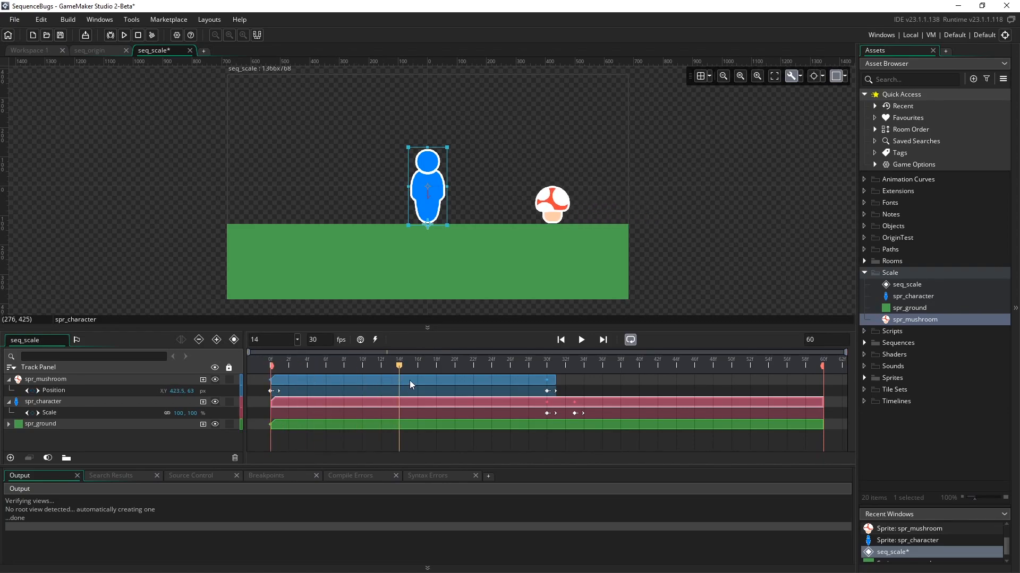
# - Move the playhead to frame 30, then to frame 47
pyautogui.click(554, 362)
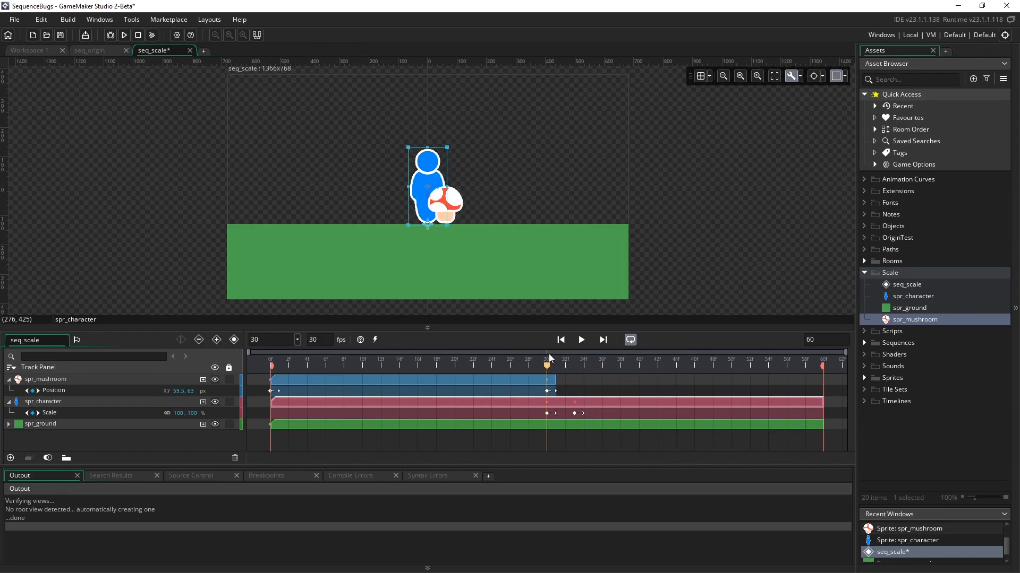
pyautogui.click(573, 366)
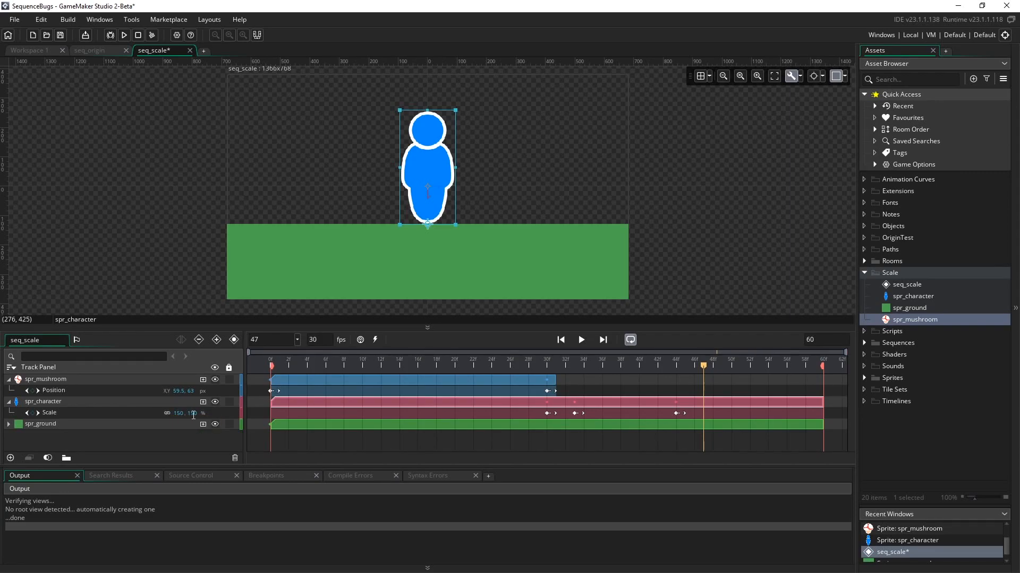
pyautogui.moveTo(168, 414)
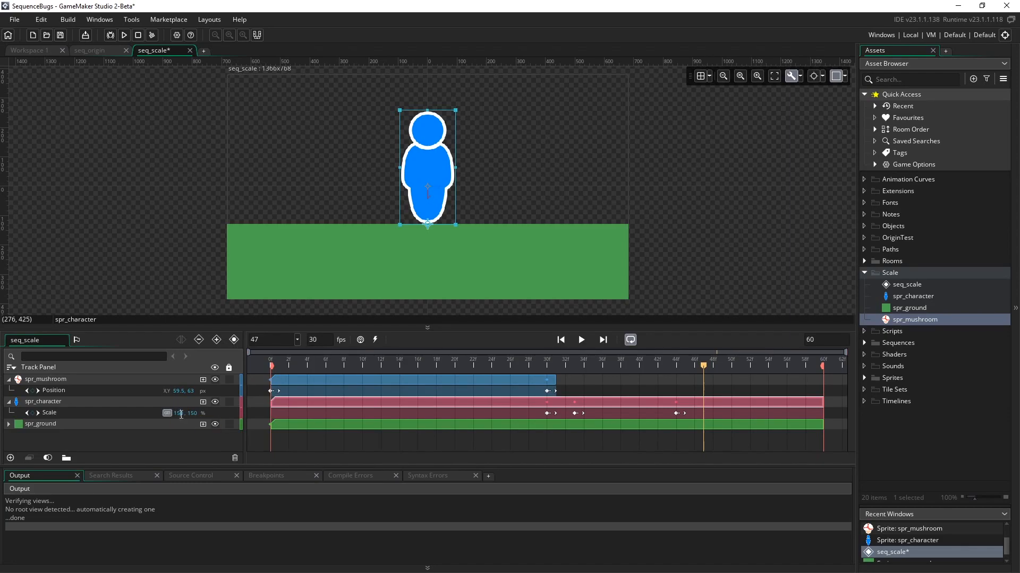
pyautogui.moveTo(130, 420)
pyautogui.write('100')
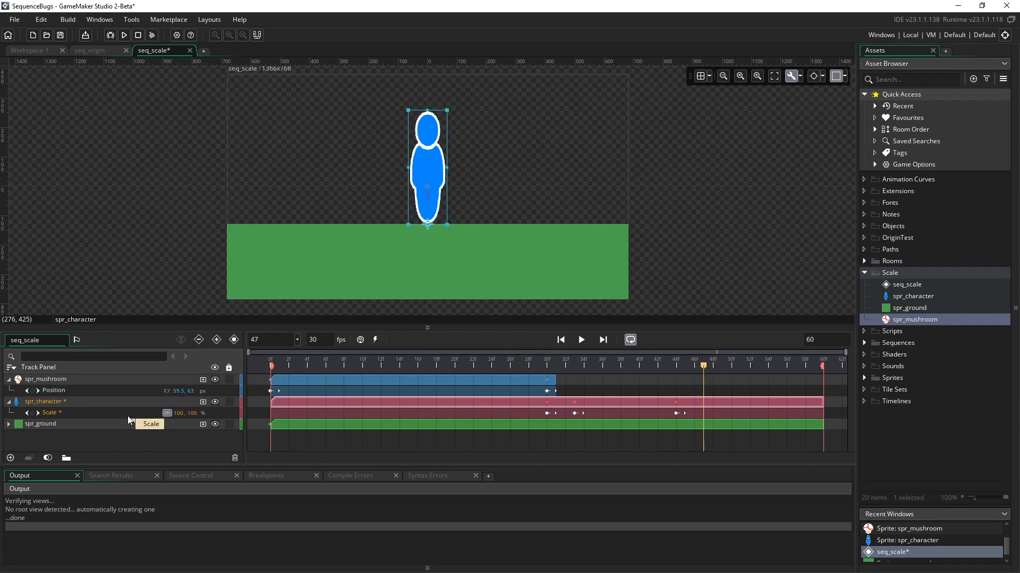
pyautogui.moveTo(42, 416)
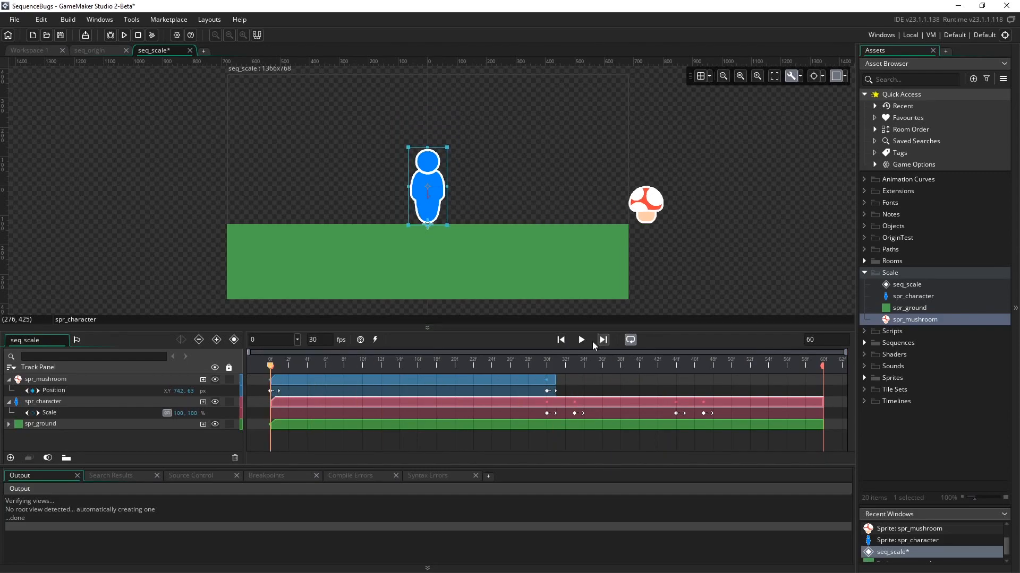
pyautogui.click(579, 340)
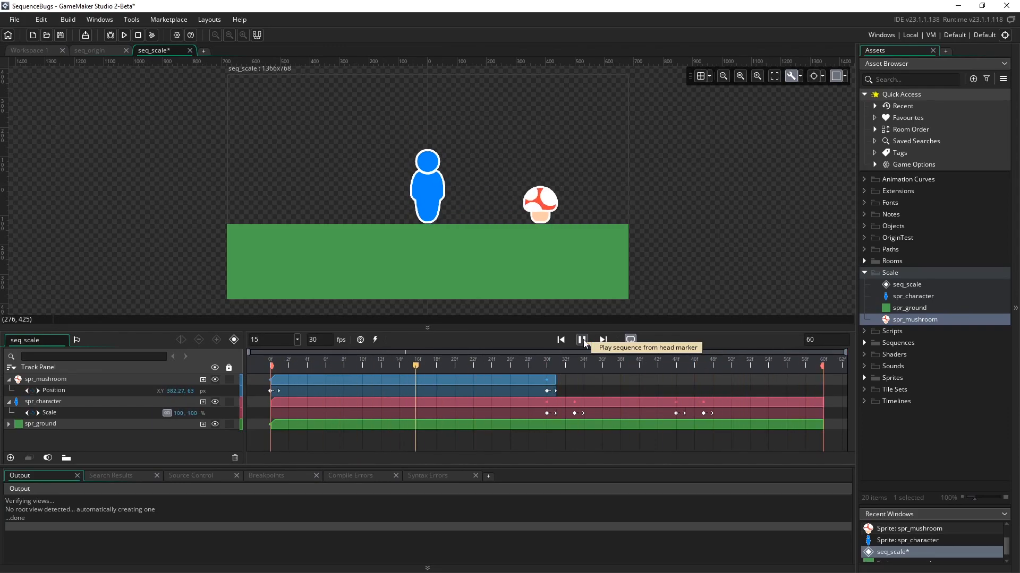
pyautogui.click(582, 339)
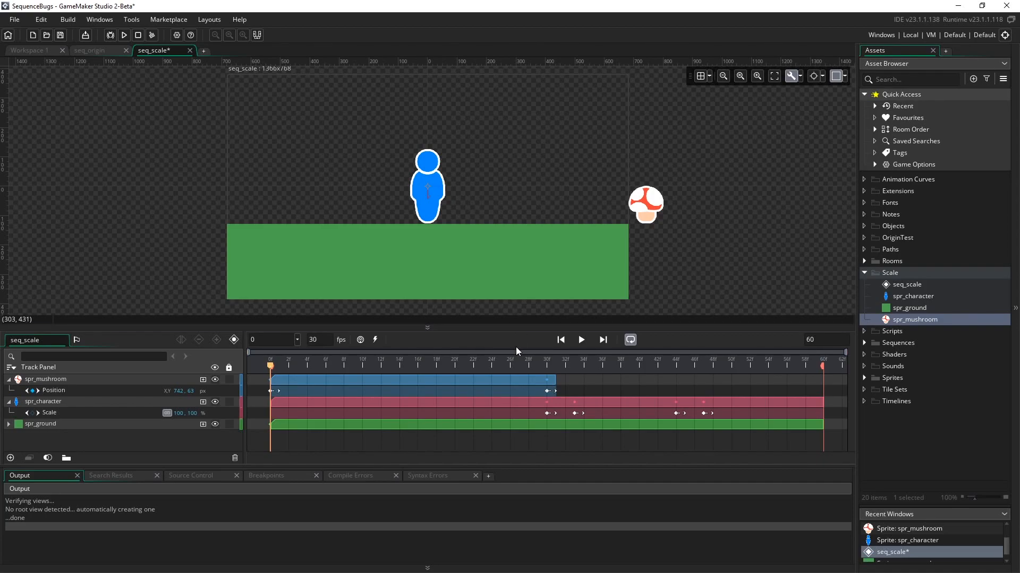
pyautogui.moveTo(499, 345)
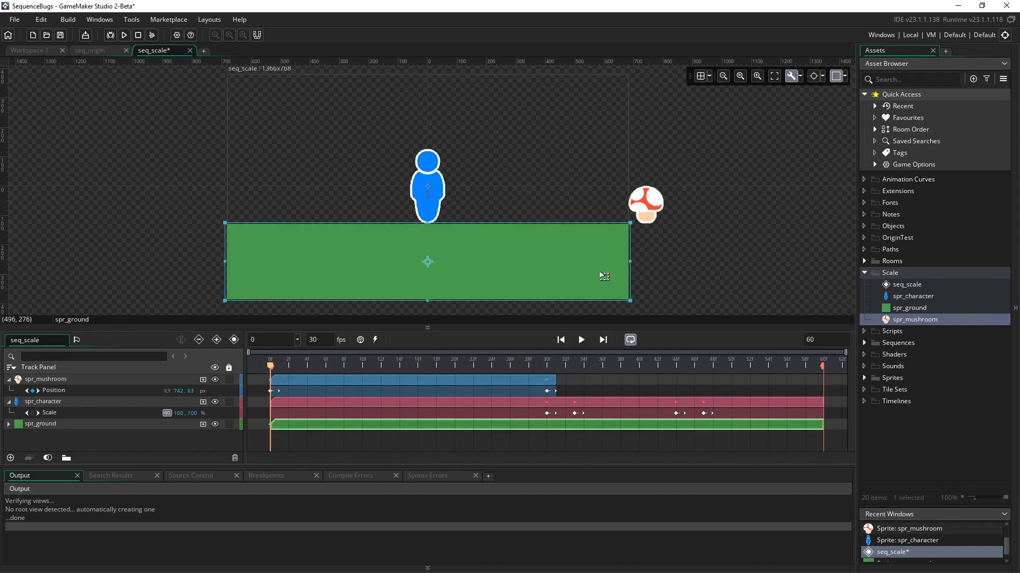
pyautogui.moveTo(913, 311)
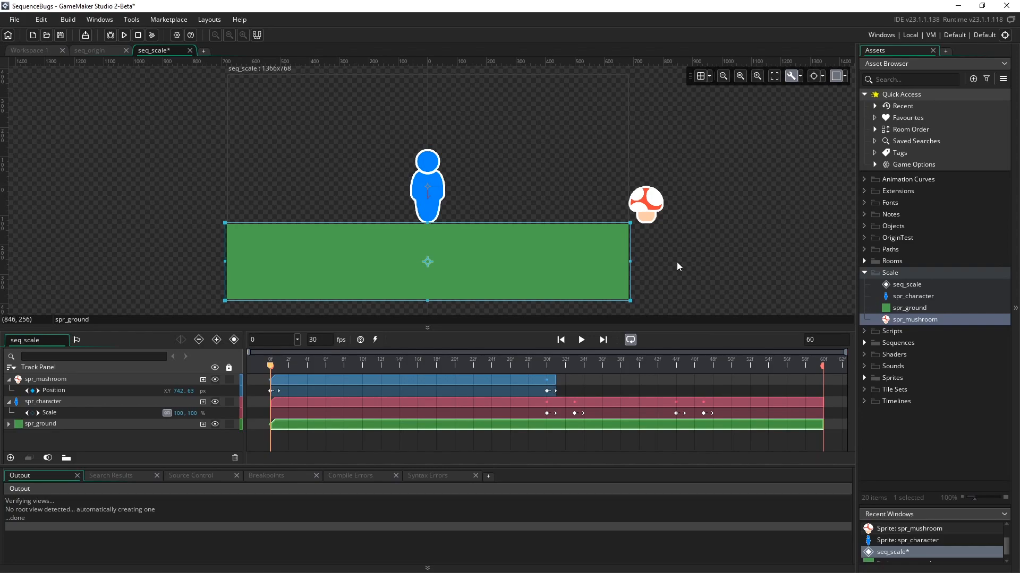
pyautogui.moveTo(323, 285)
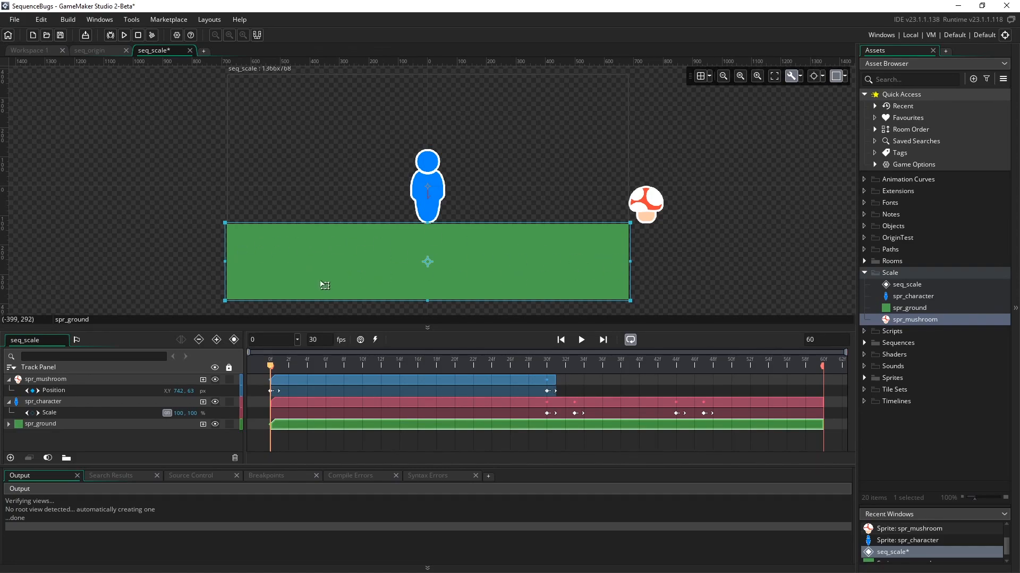
pyautogui.moveTo(506, 368)
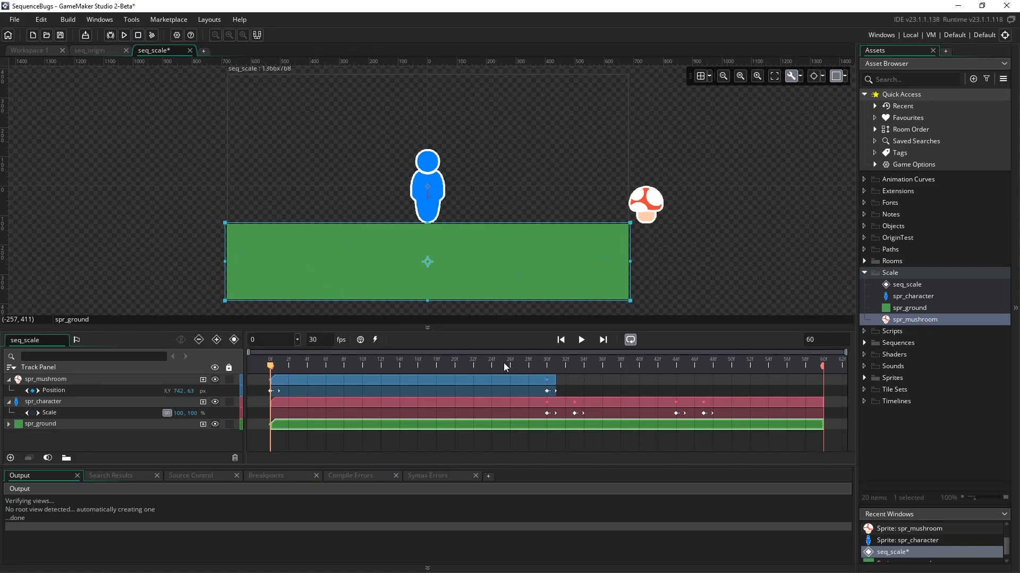
pyautogui.click(547, 365)
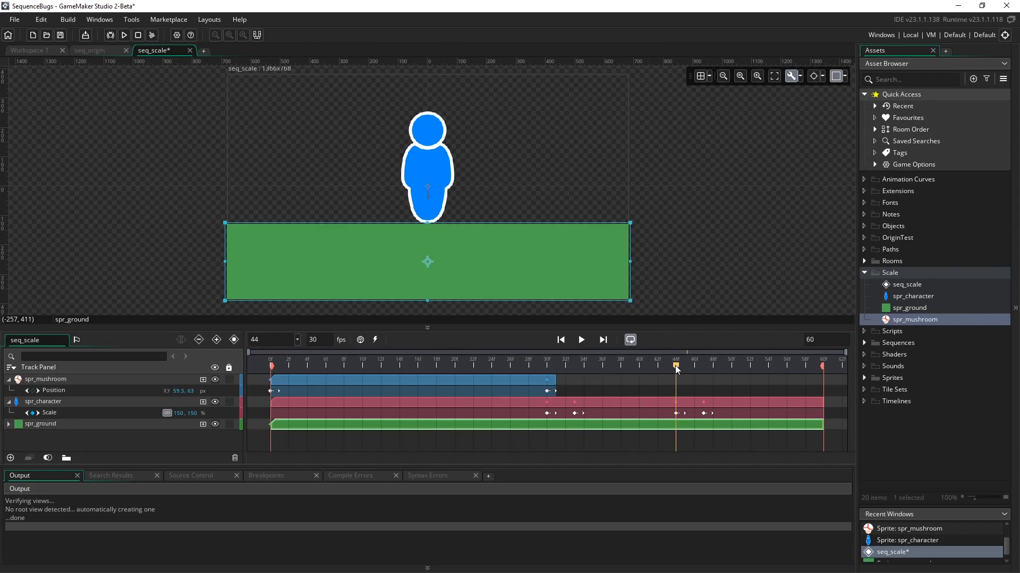
pyautogui.click(692, 366)
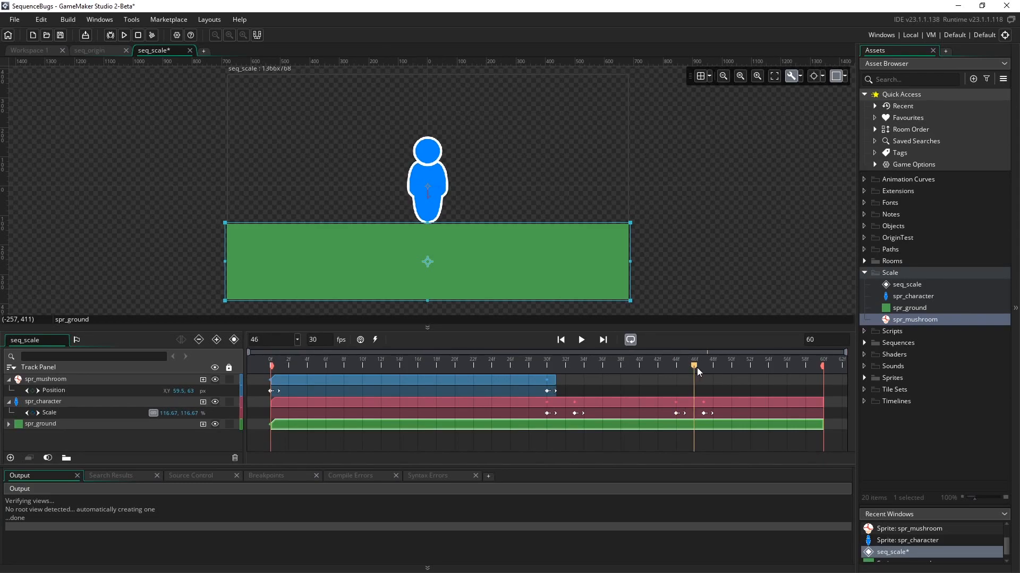
pyautogui.click(699, 365)
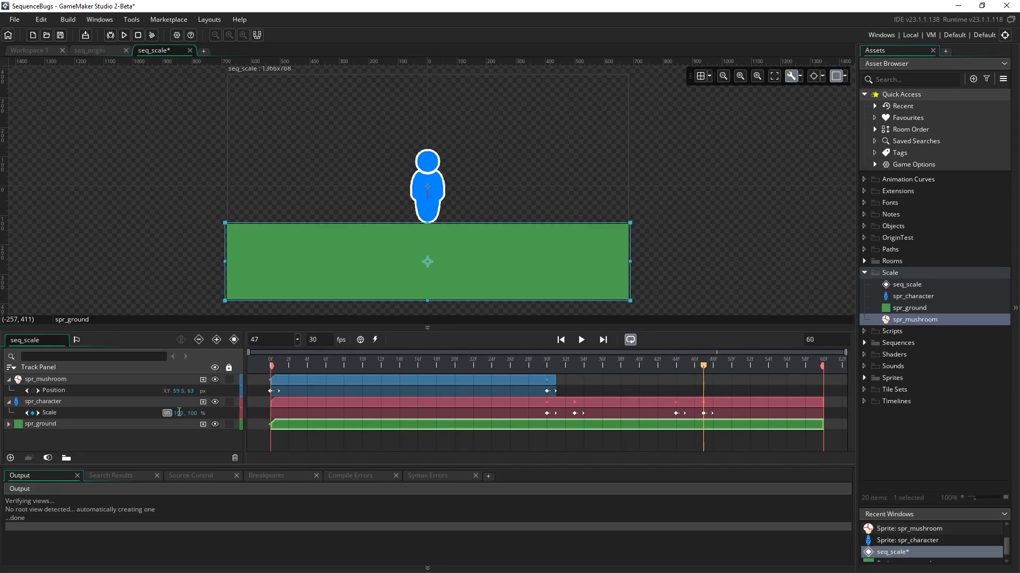
pyautogui.click(581, 339)
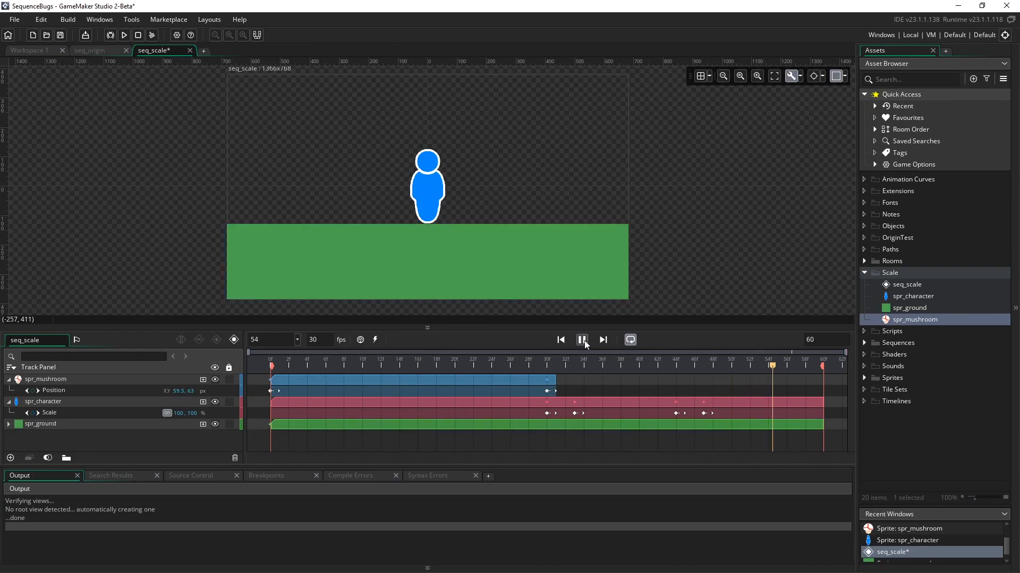